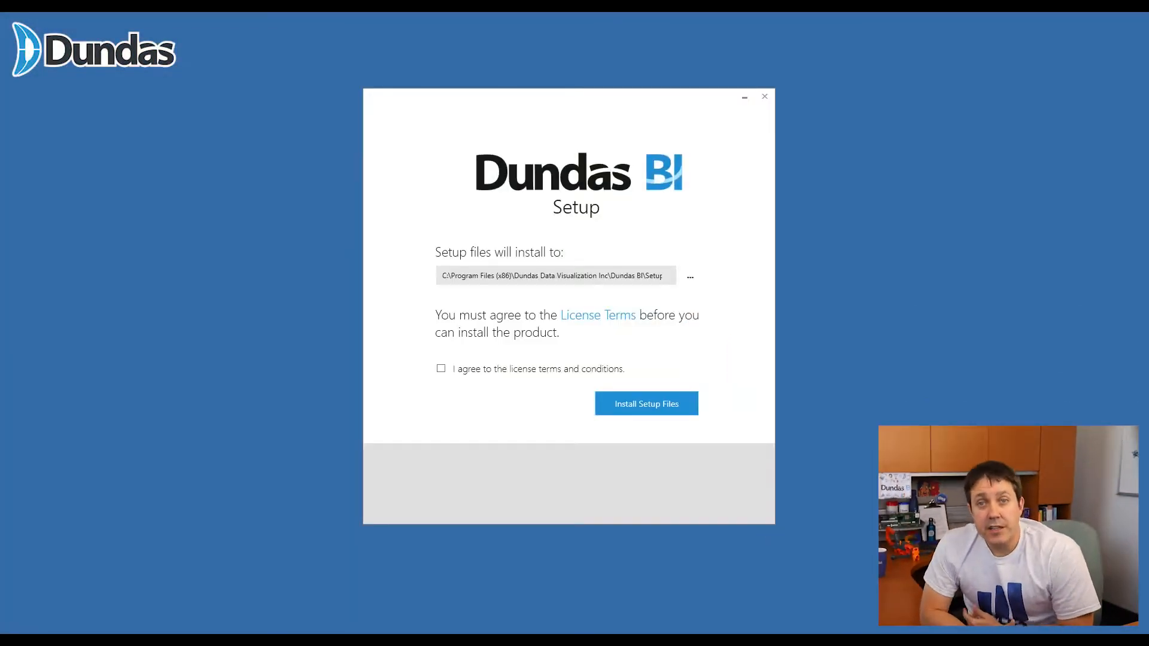
mouse_move(35, 255)
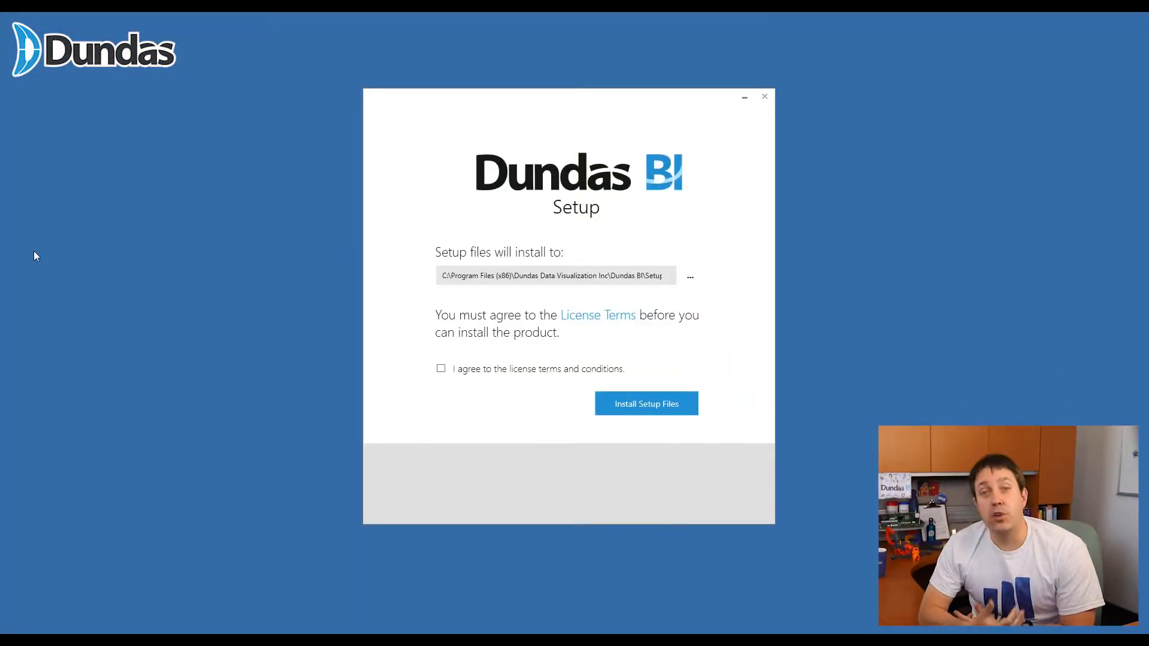
Accept the Dundas BI license terms and install the setup files.
click(440, 368)
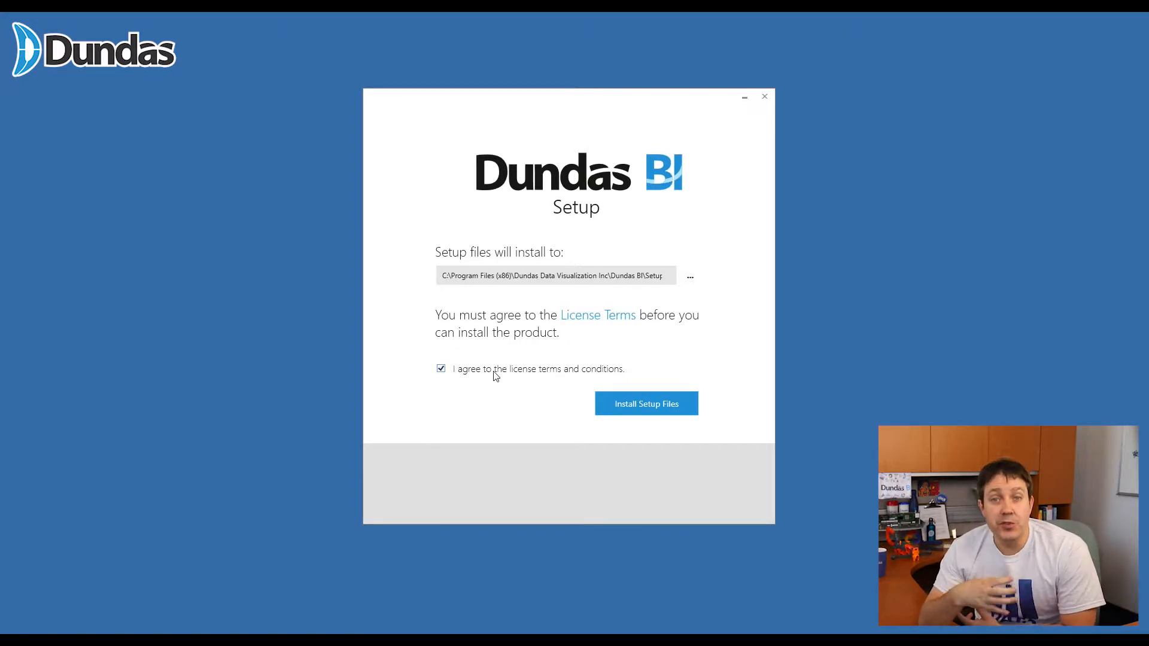
click(646, 403)
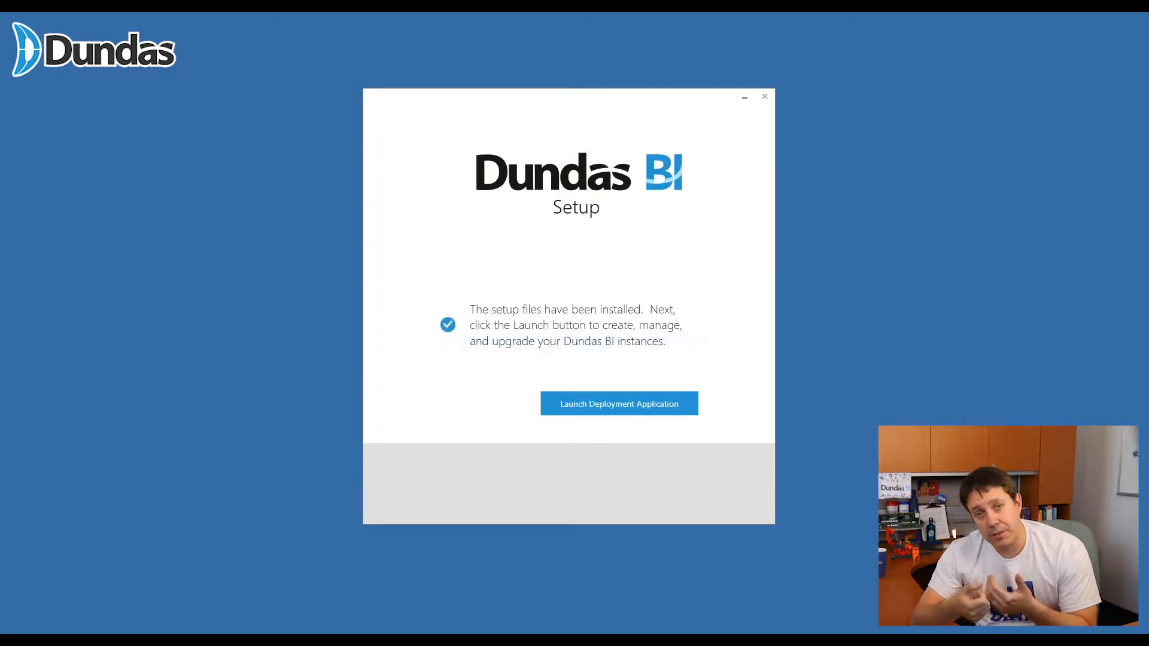
Launch the Deployment Center and go to its Deployments section.
click(618, 403)
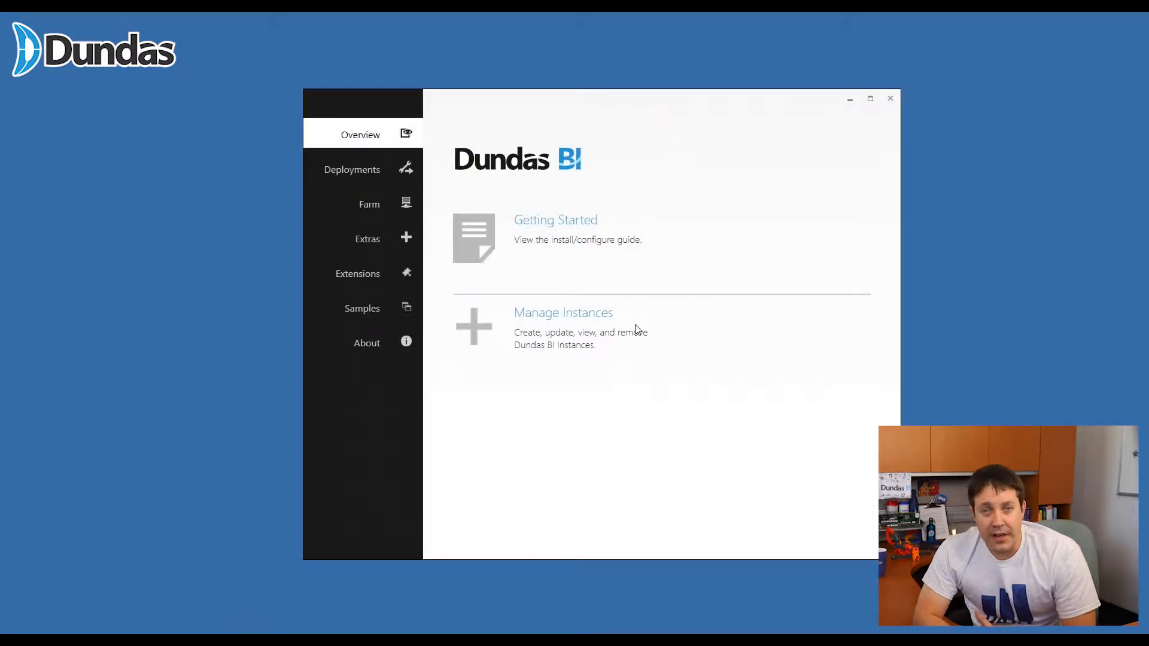
mouse_move(652, 100)
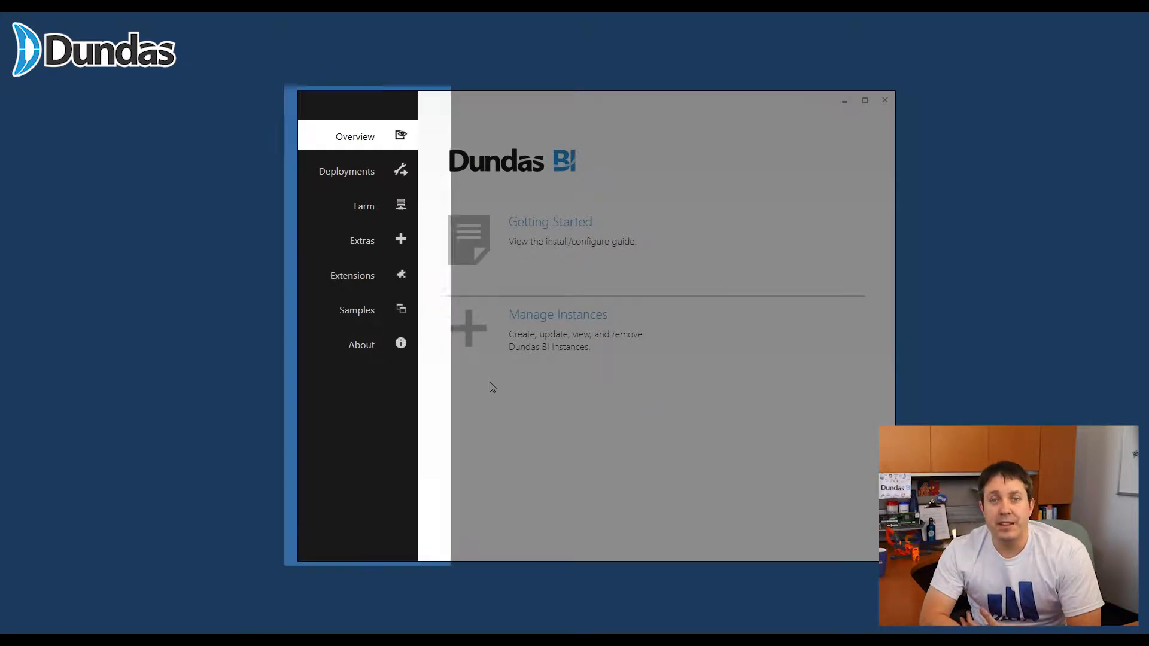
click(346, 171)
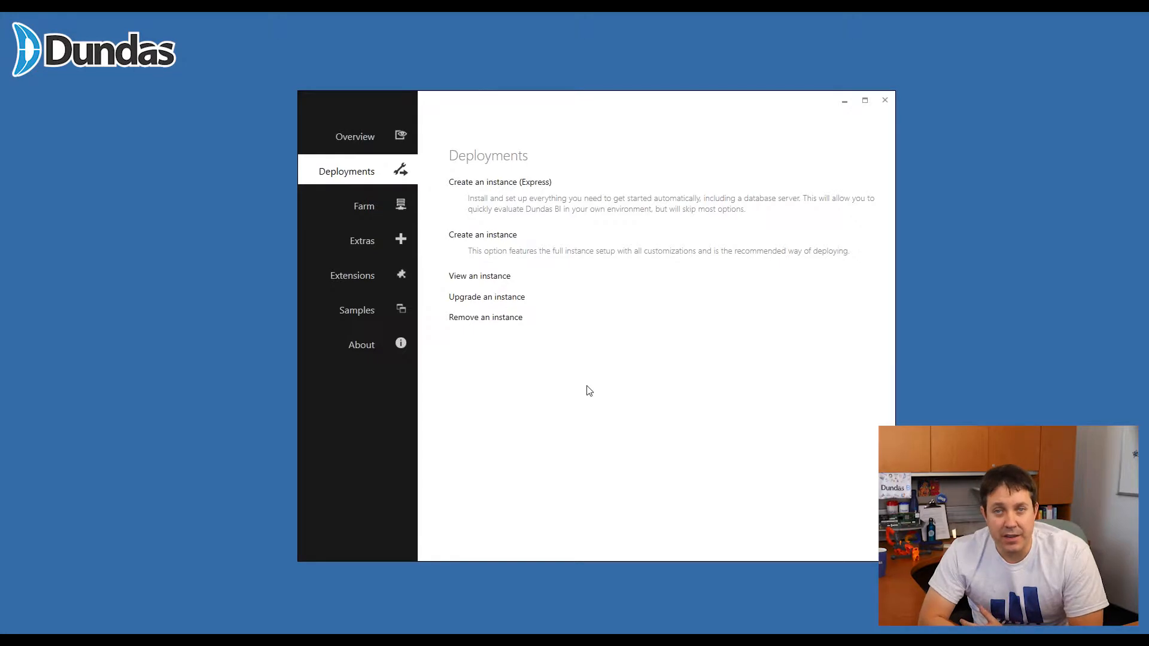
mouse_move(500, 182)
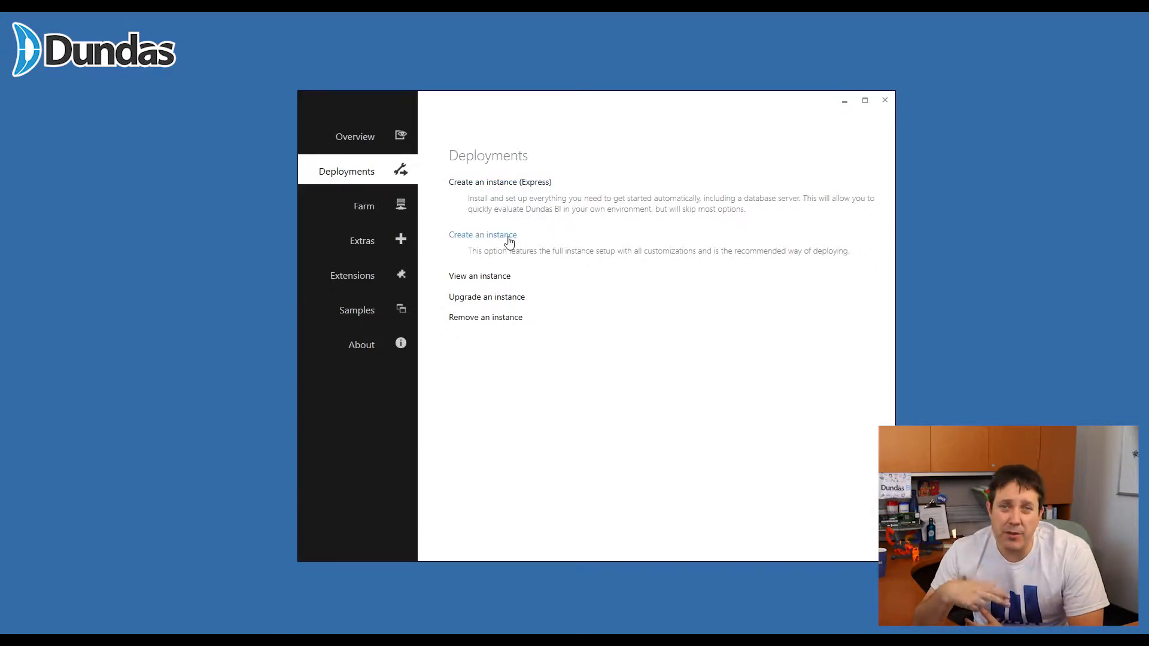
mouse_move(643, 304)
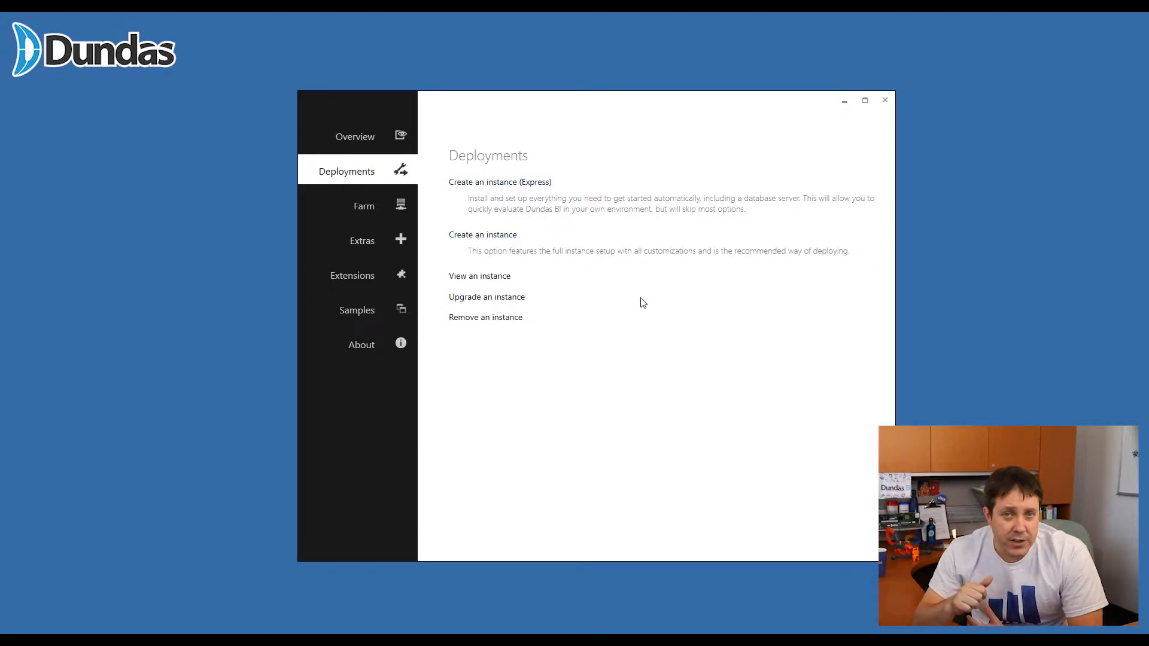
mouse_move(591, 477)
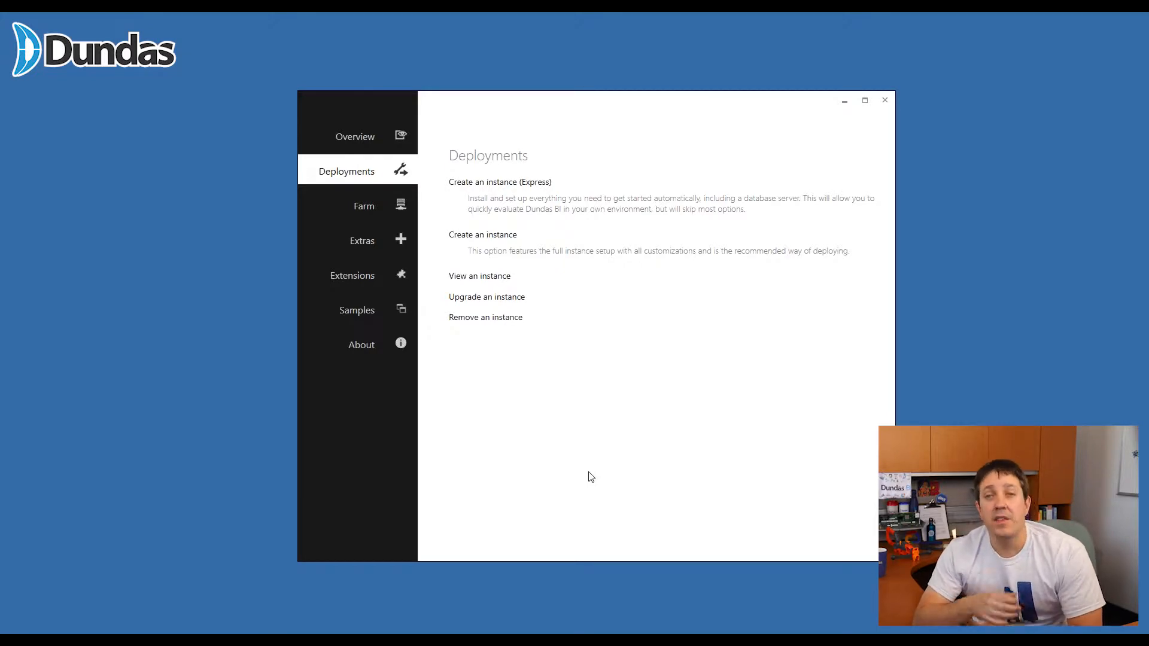
mouse_move(619, 412)
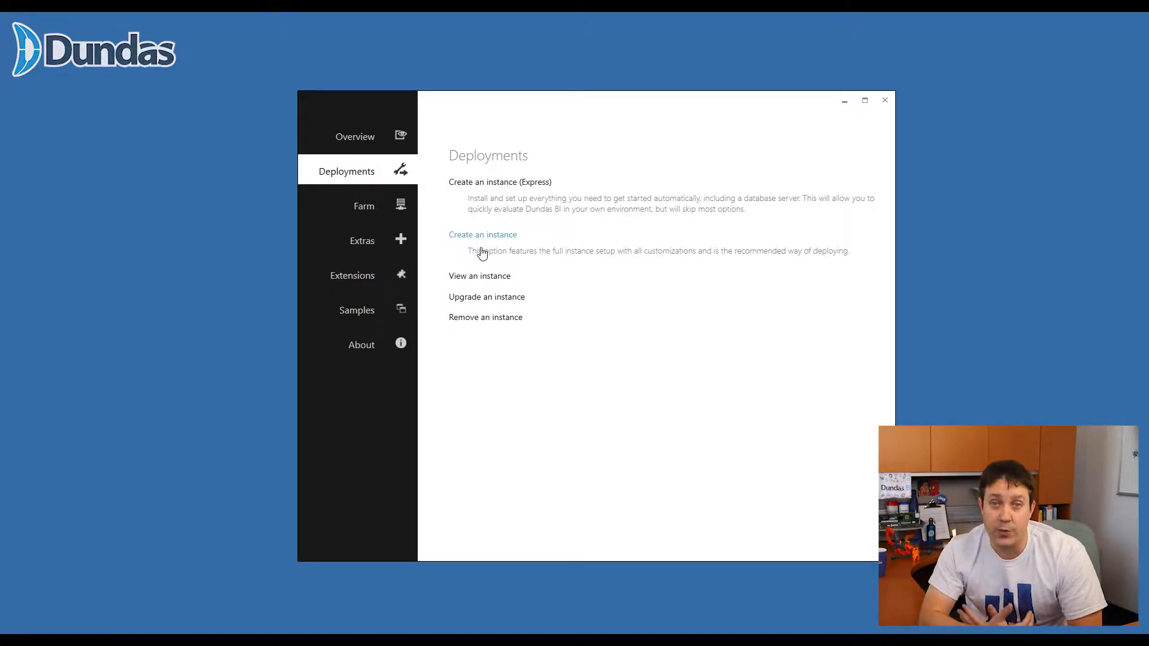
Start a fully customisable new instance and continue past the met prerequisites.
click(483, 235)
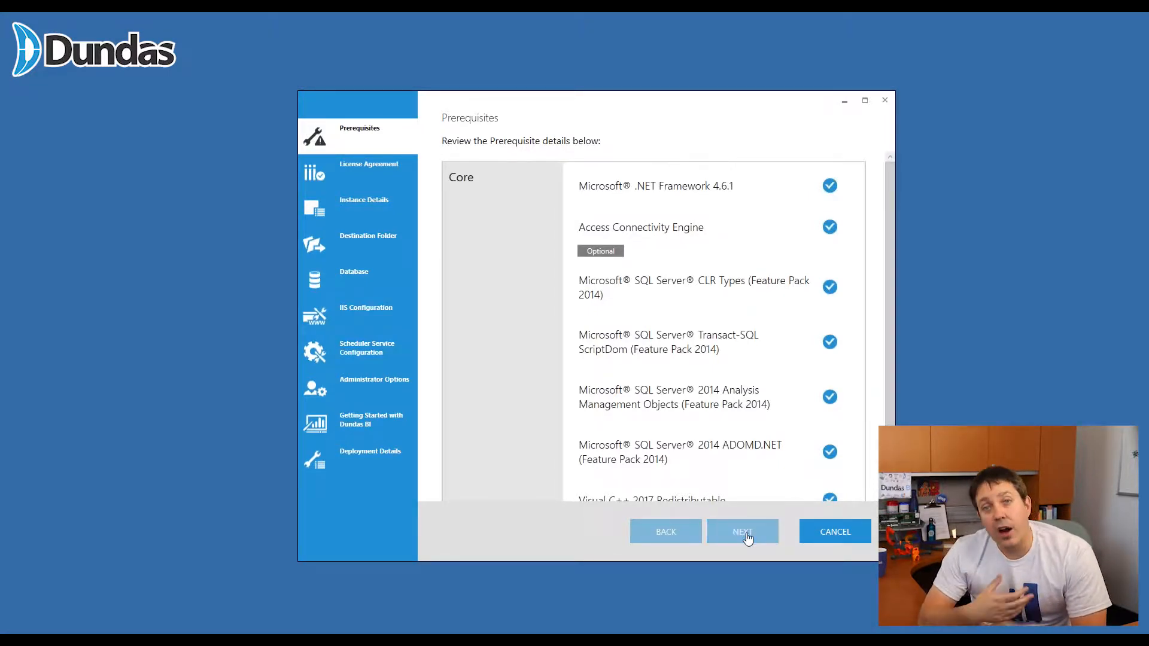
click(741, 532)
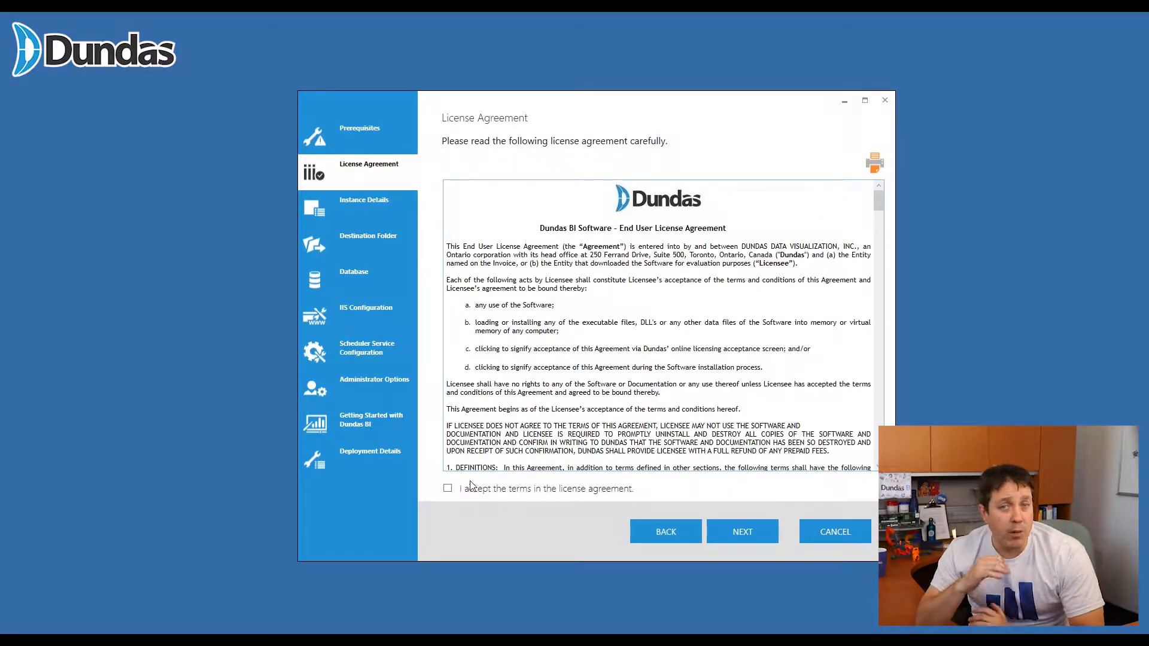
Accept the instance license agreement and advance to the instance details step.
click(447, 488)
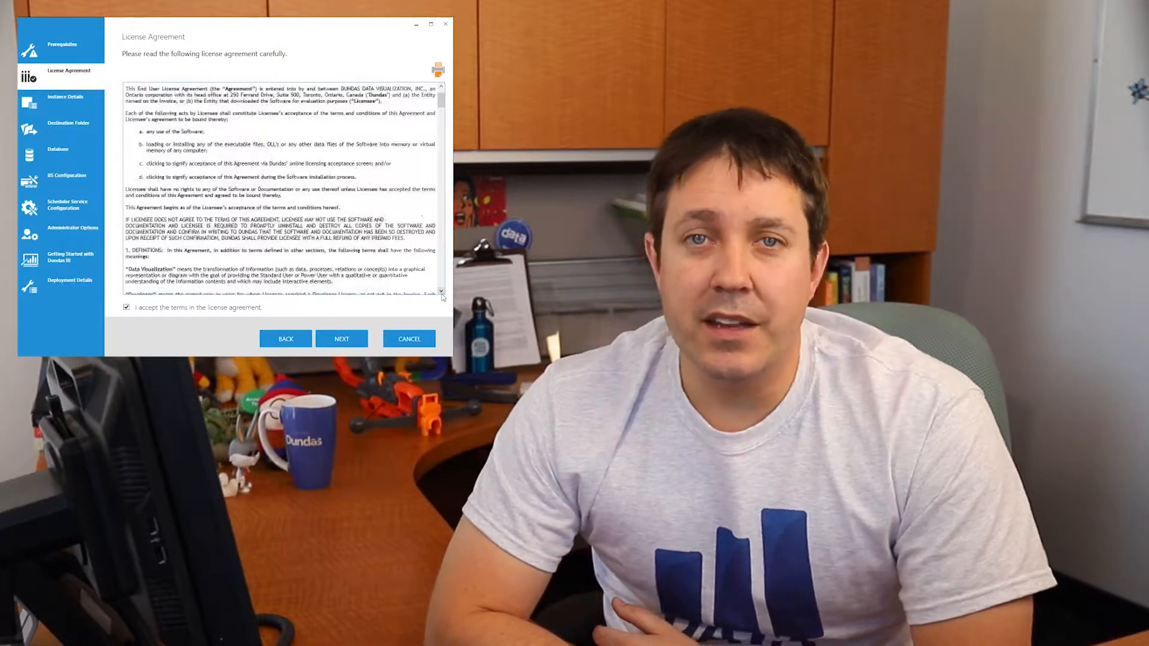
click(340, 339)
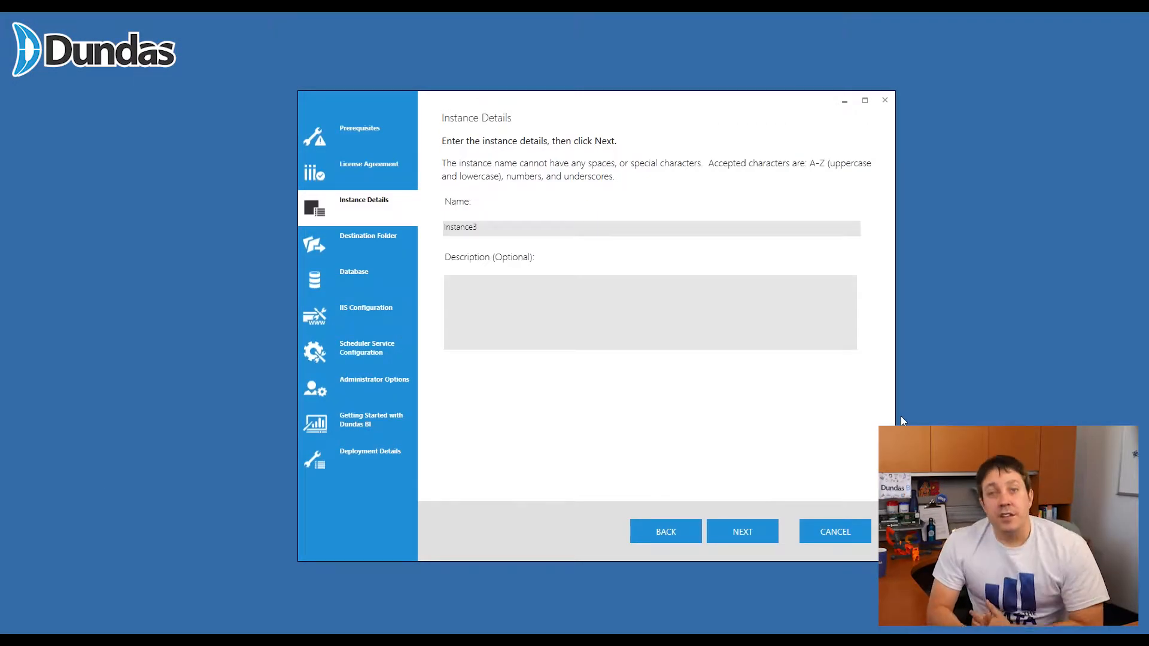
mouse_move(580, 257)
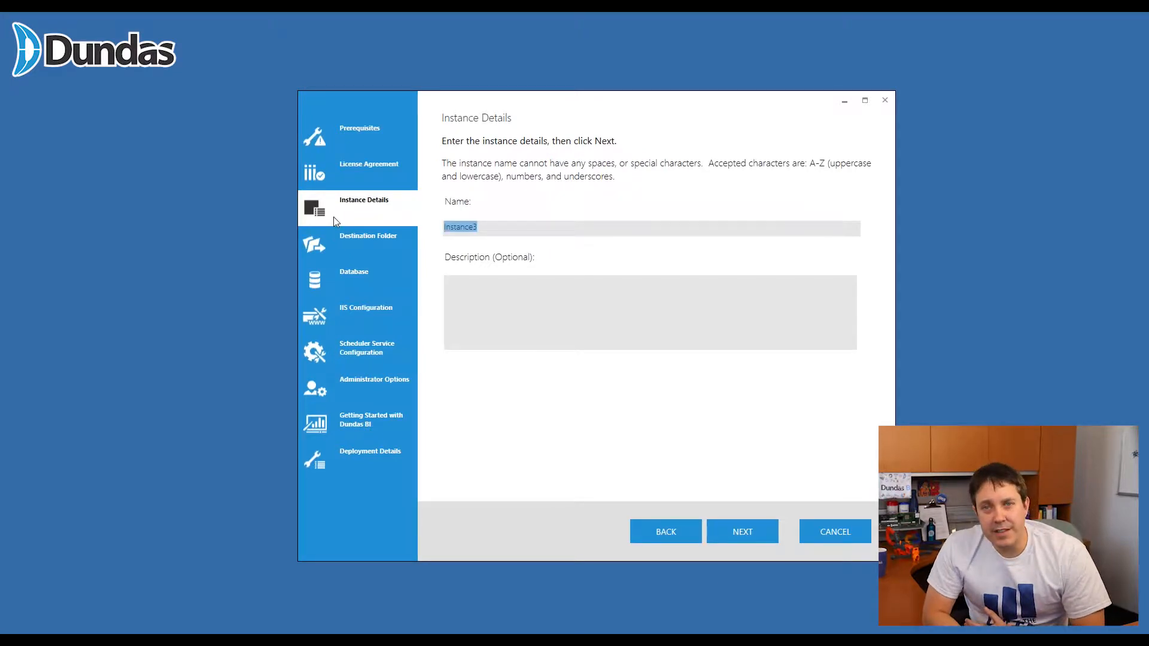
Name the instance MyDundasBI and advance to the destination folder step.
text(MyDundasBI)
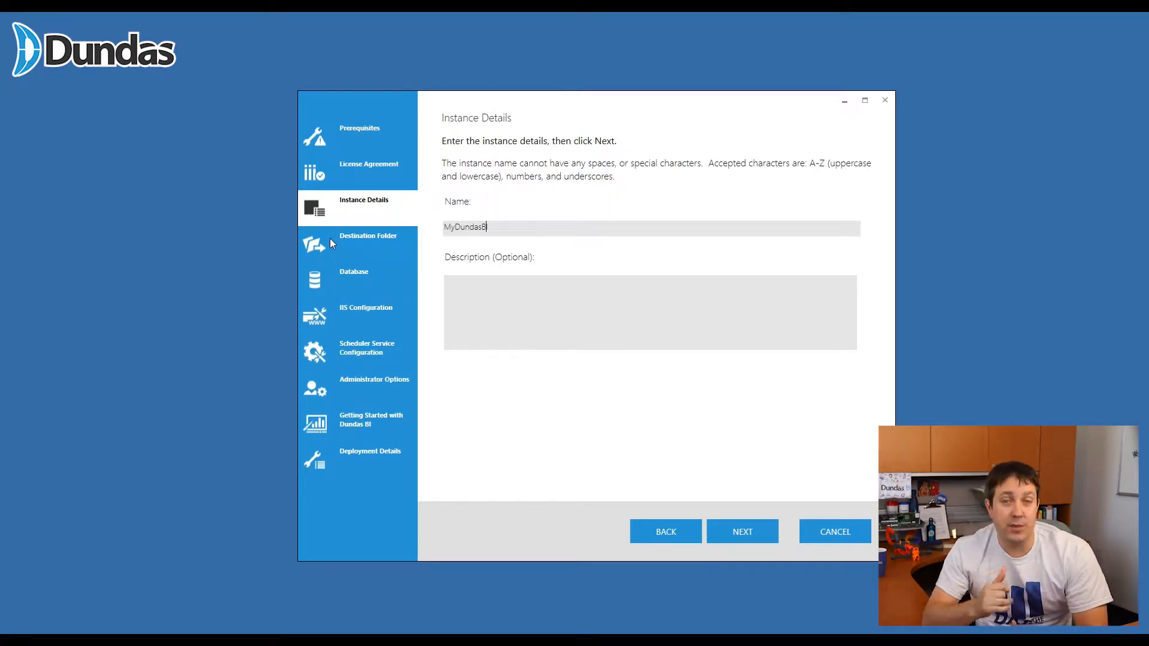
click(742, 531)
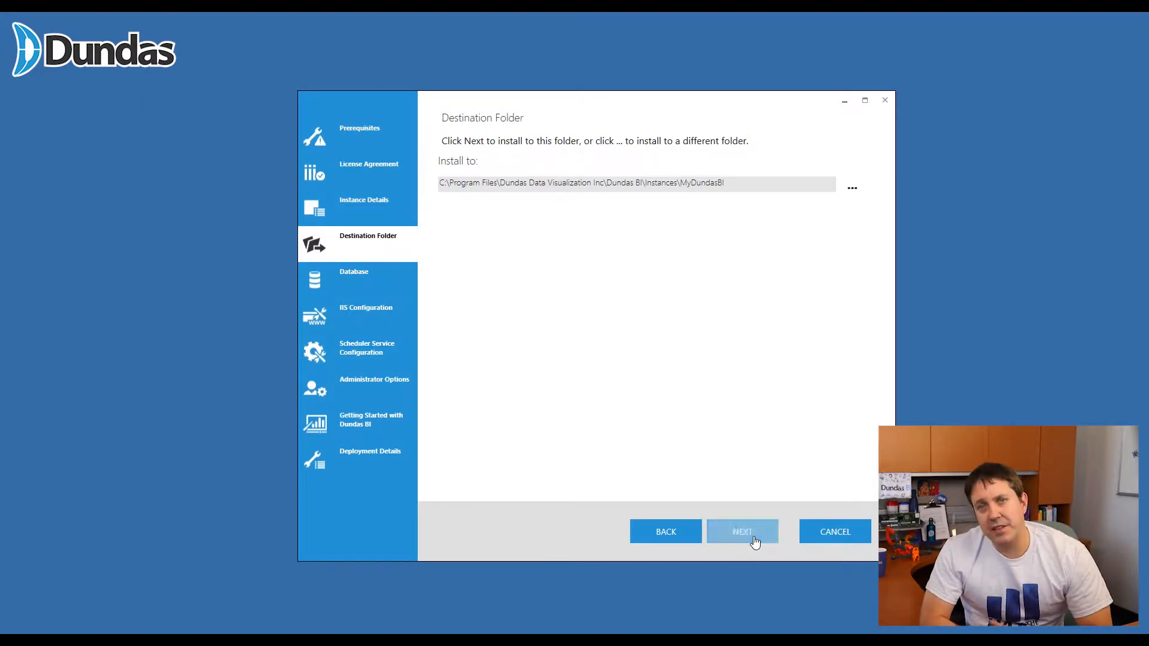
Keep the default Dundas BI Instances install path and continue.
click(742, 532)
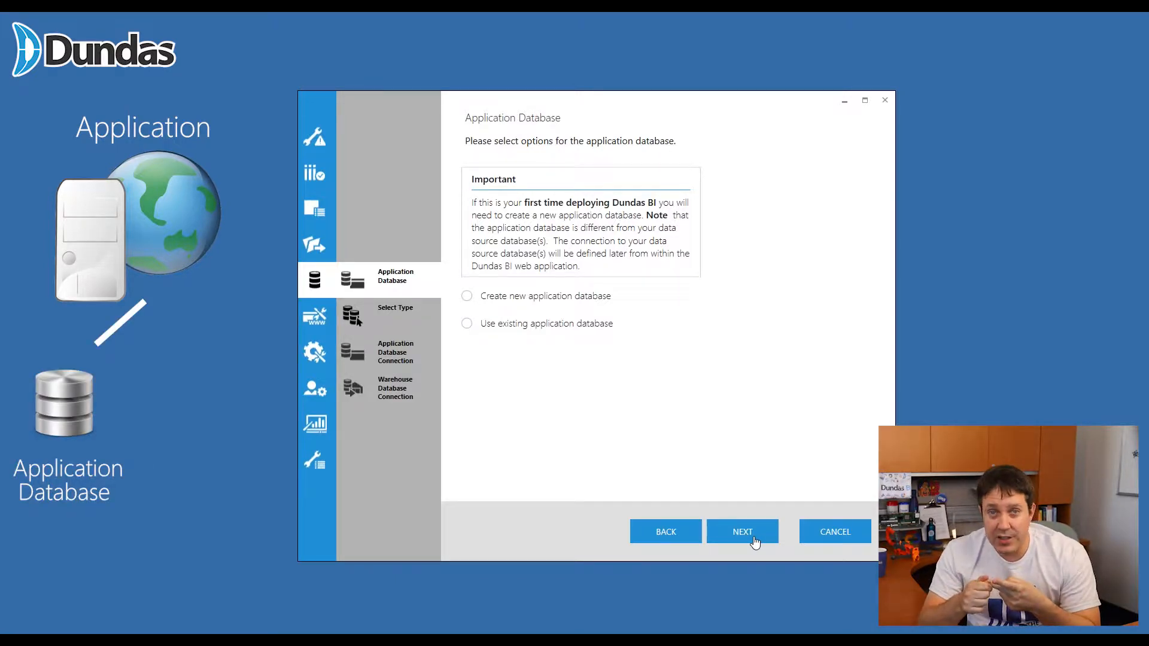
Choose a new encrypted application database and continue to server type selection.
click(467, 295)
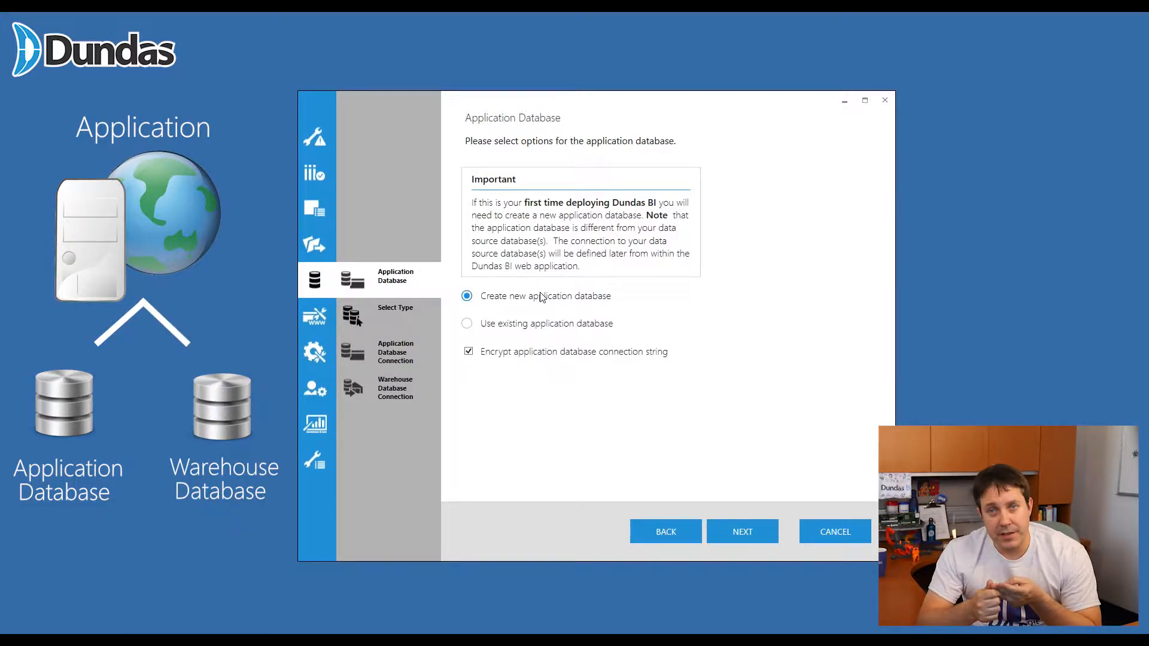
mouse_move(722, 522)
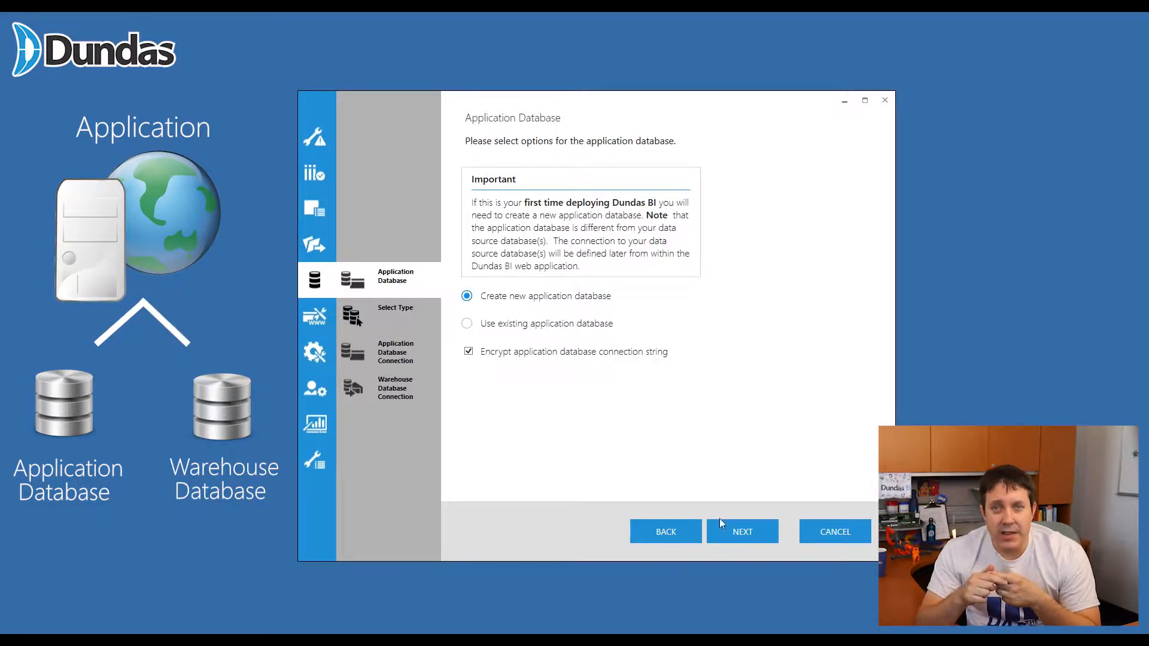
mouse_move(742, 531)
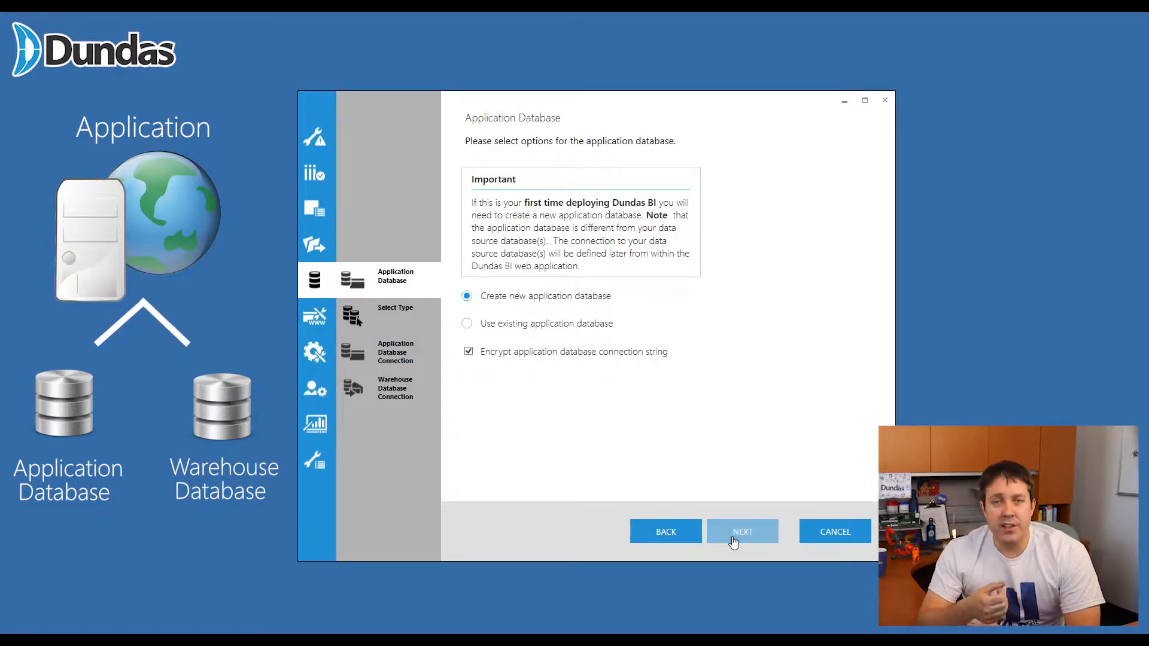
click(741, 532)
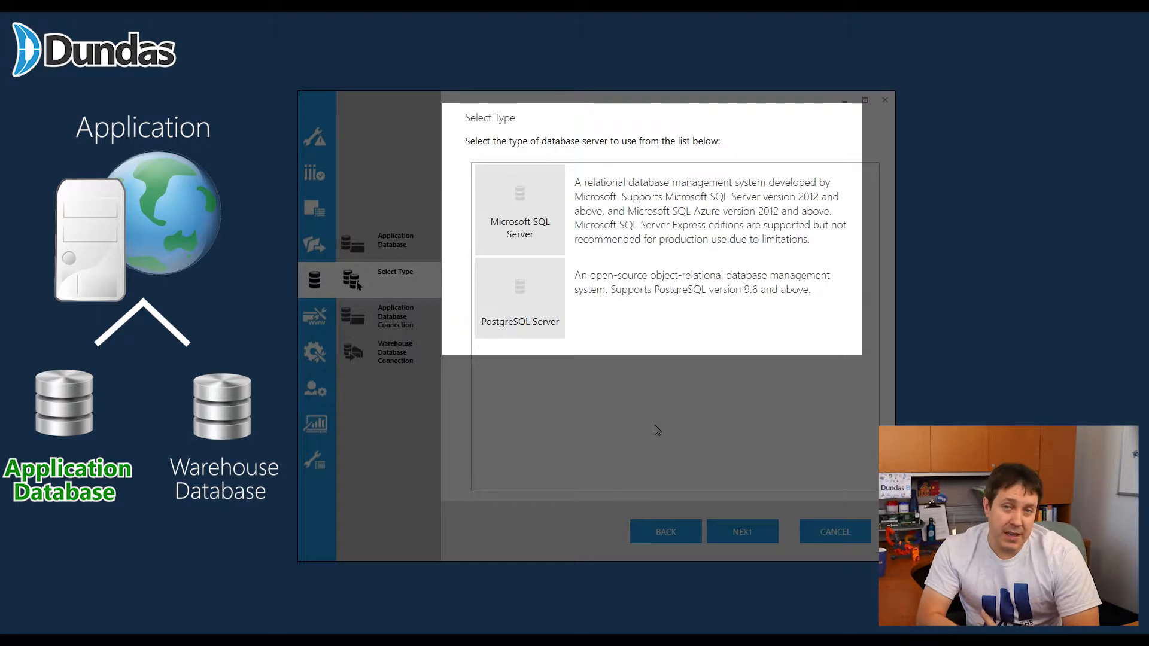
Accept the localhost, Windows-authentication application database connection.
click(742, 532)
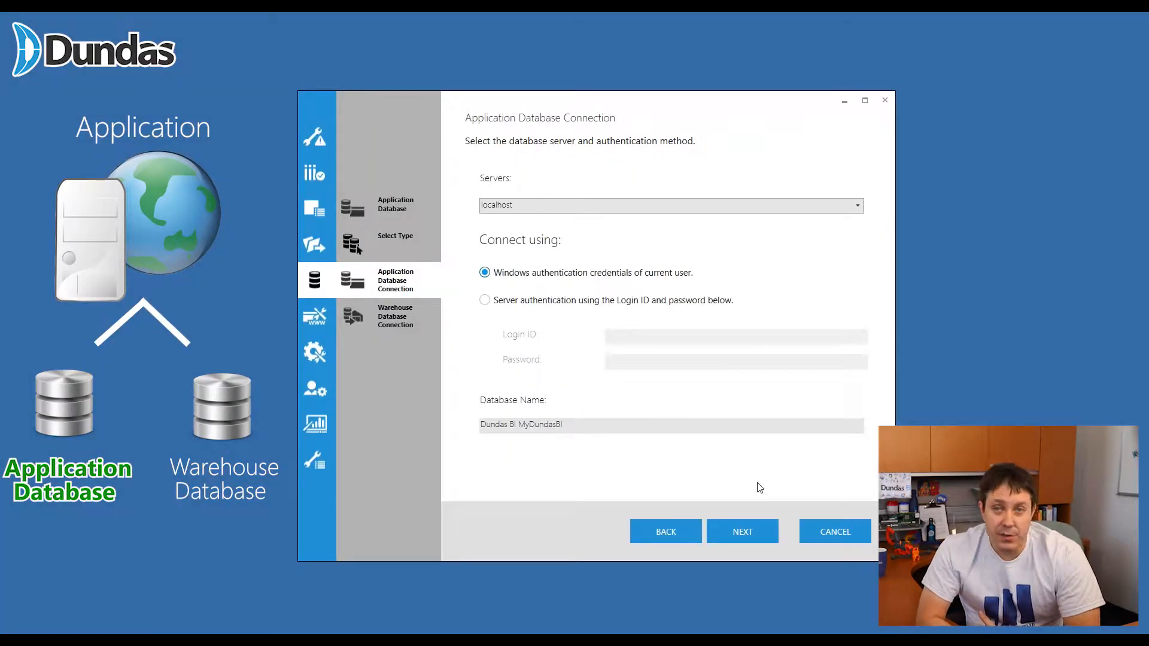
mouse_move(742, 532)
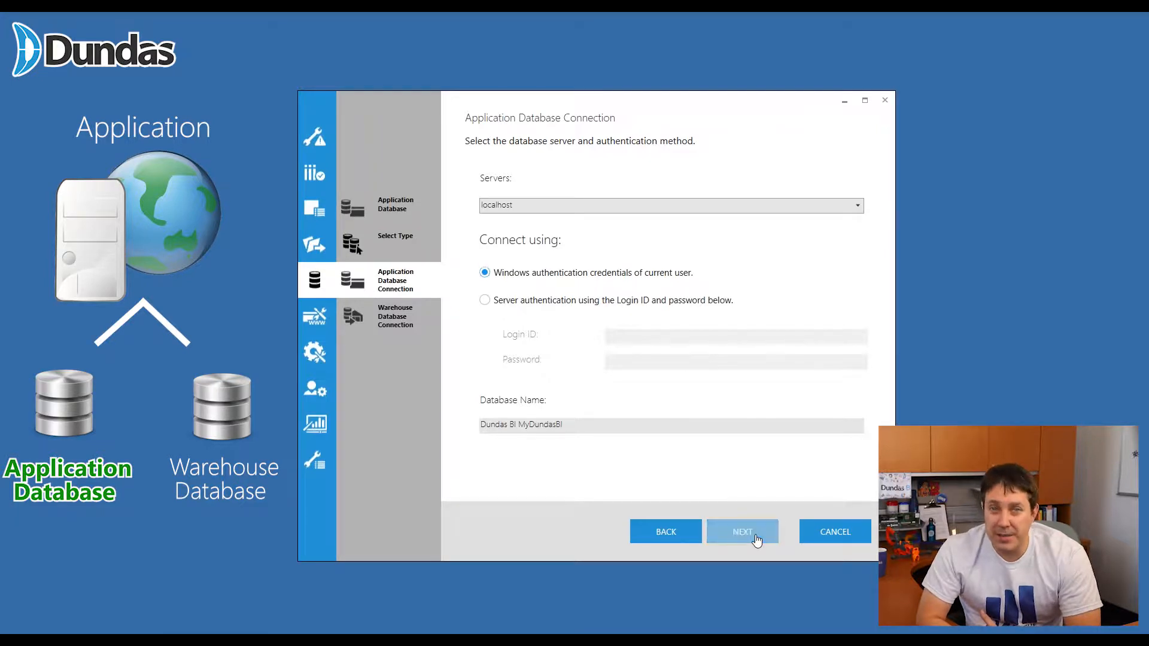
click(741, 532)
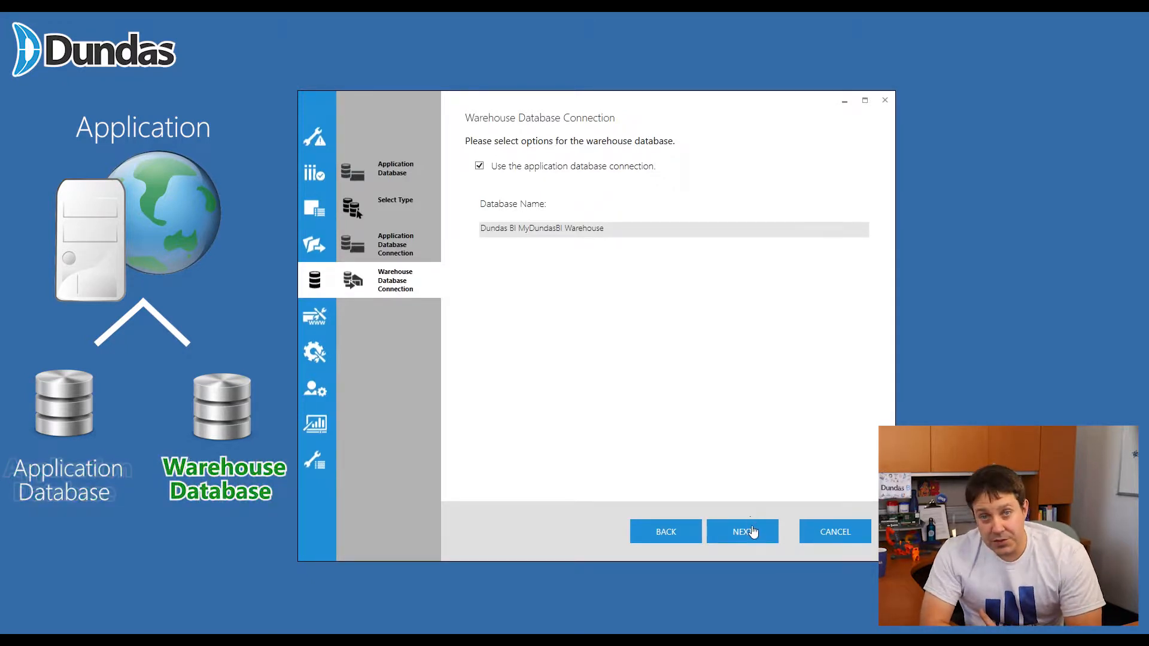
mouse_move(760, 544)
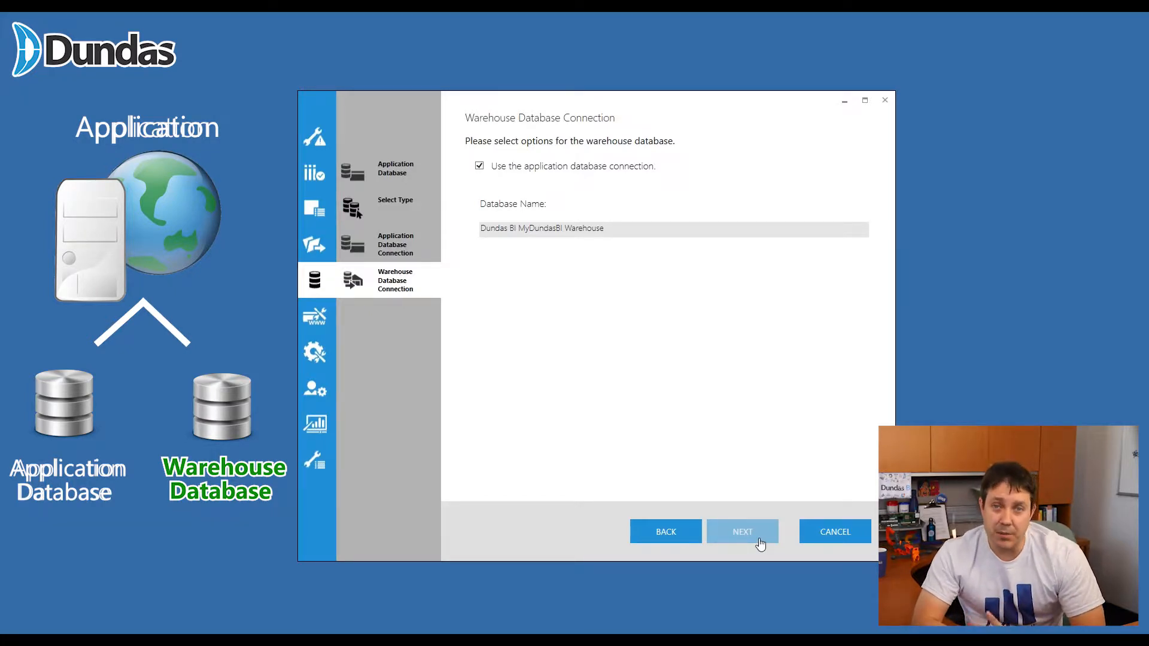
Accept the warehouse database reusing the application database connection with its default name.
click(742, 532)
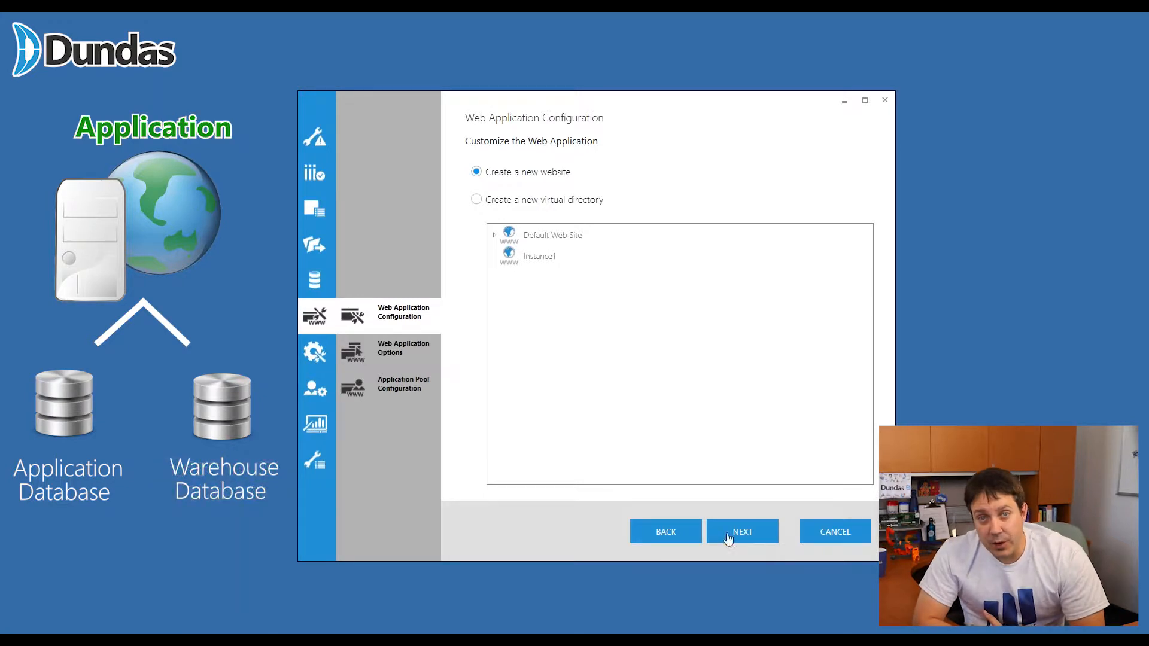
mouse_move(588, 242)
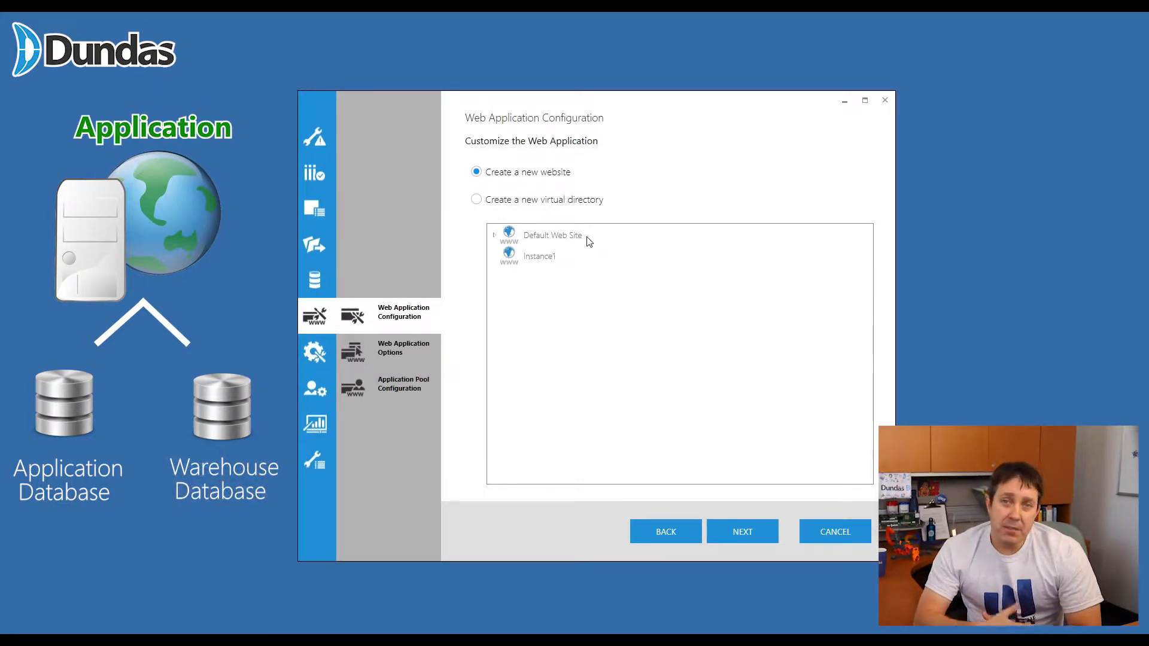
mouse_move(500, 244)
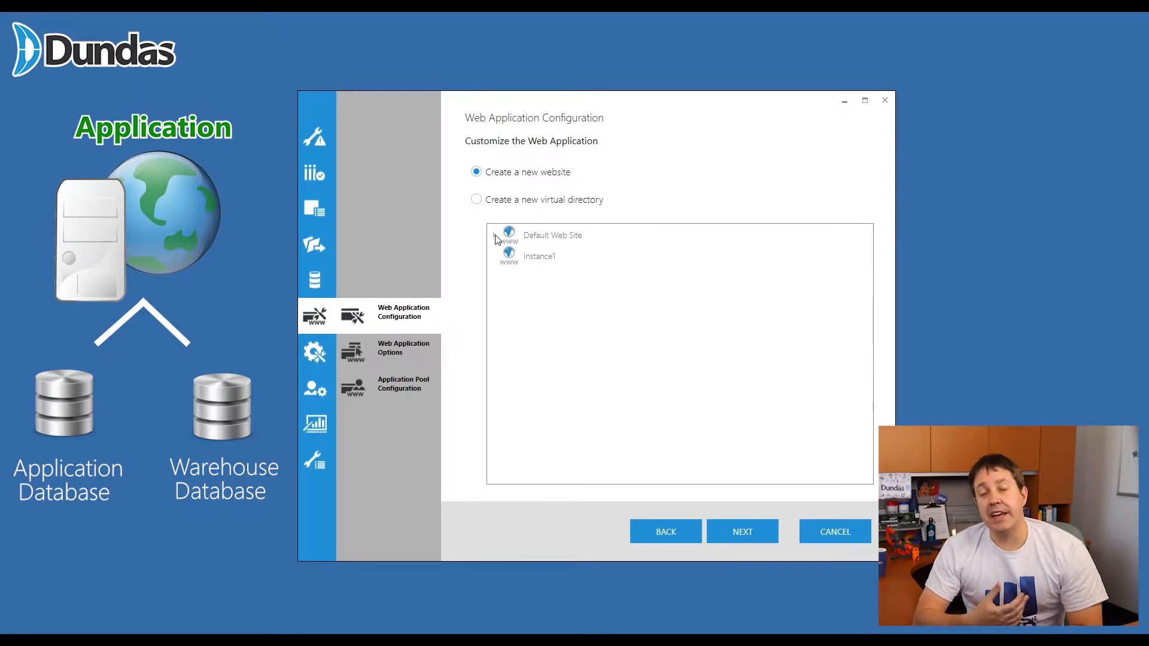
mouse_move(567, 206)
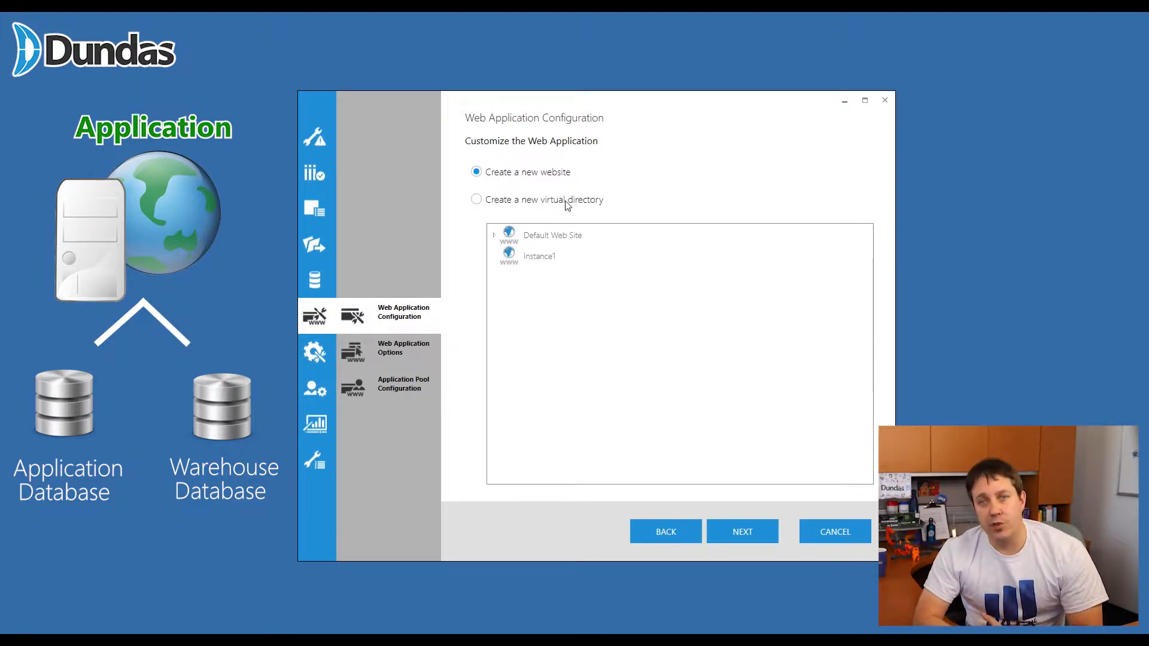
Try the new virtual directory option, then switch back to creating a new website.
click(476, 199)
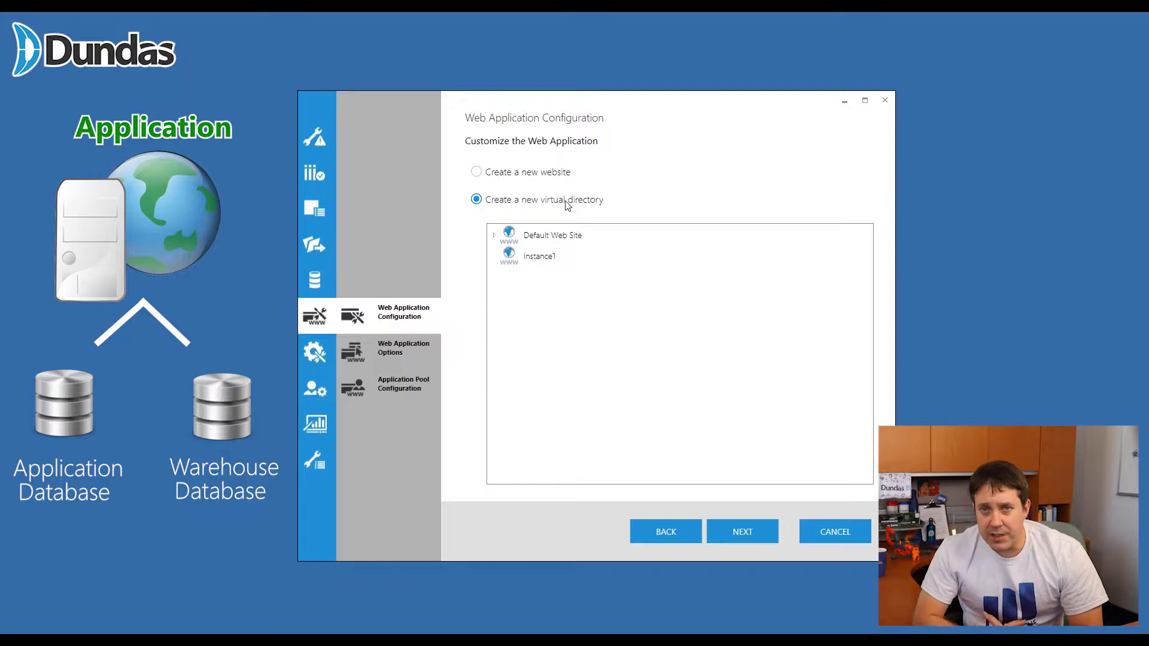
click(477, 172)
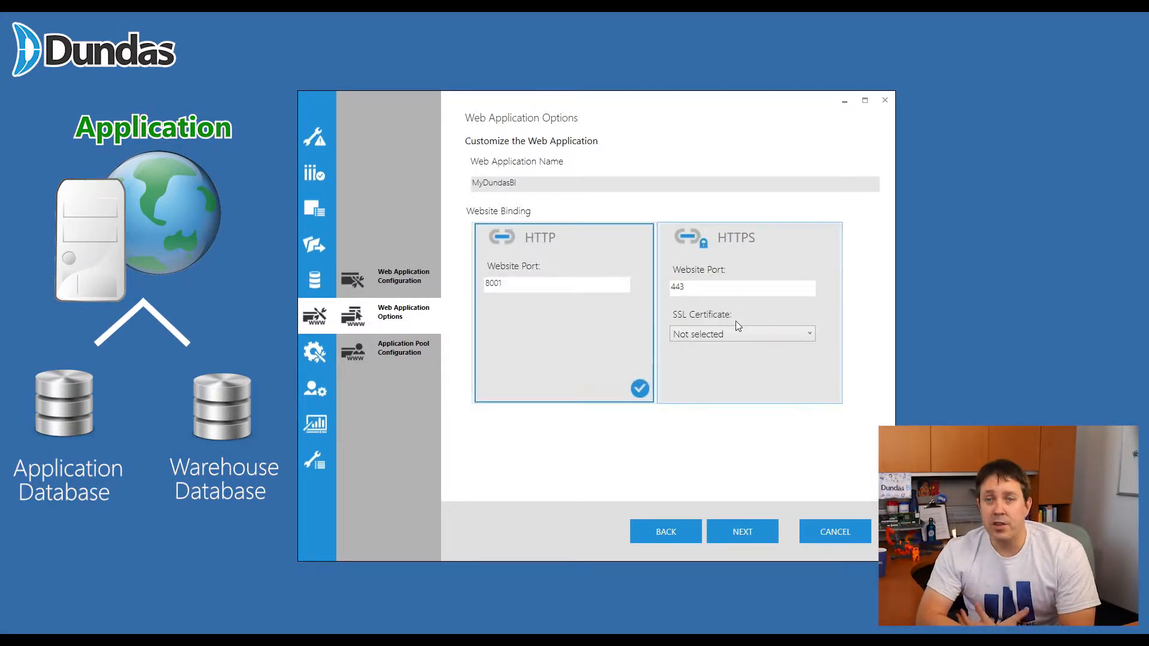
mouse_move(766, 245)
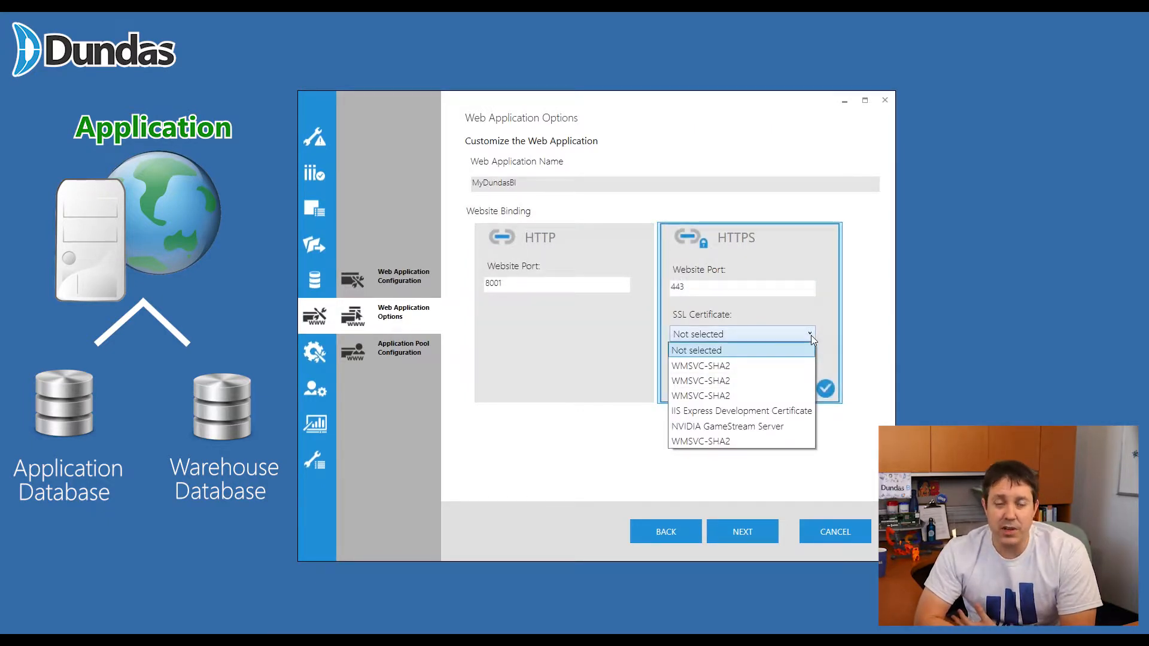
Keep Network Service as the application pool identity and advance past that step.
click(742, 531)
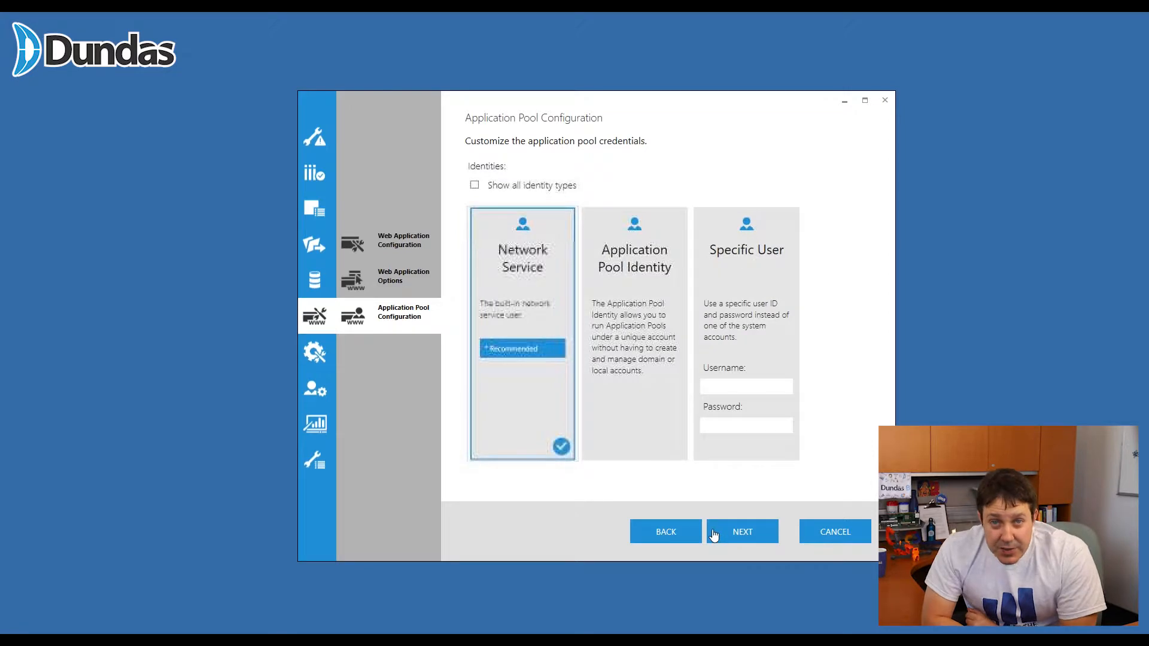
mouse_move(656, 509)
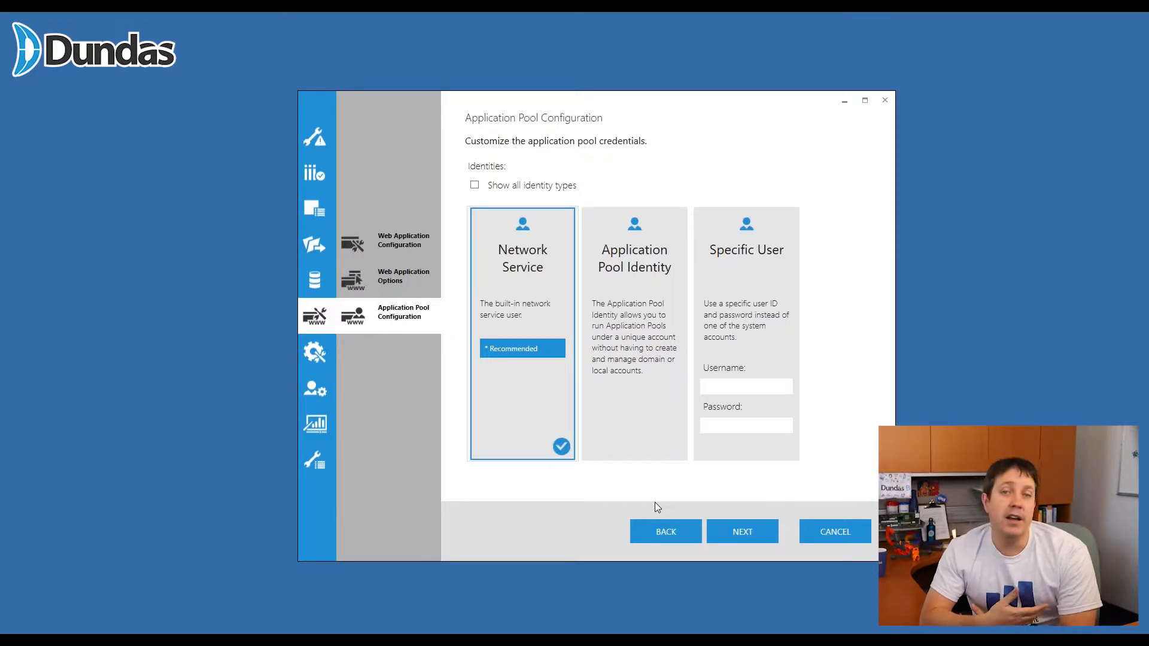
mouse_move(742, 532)
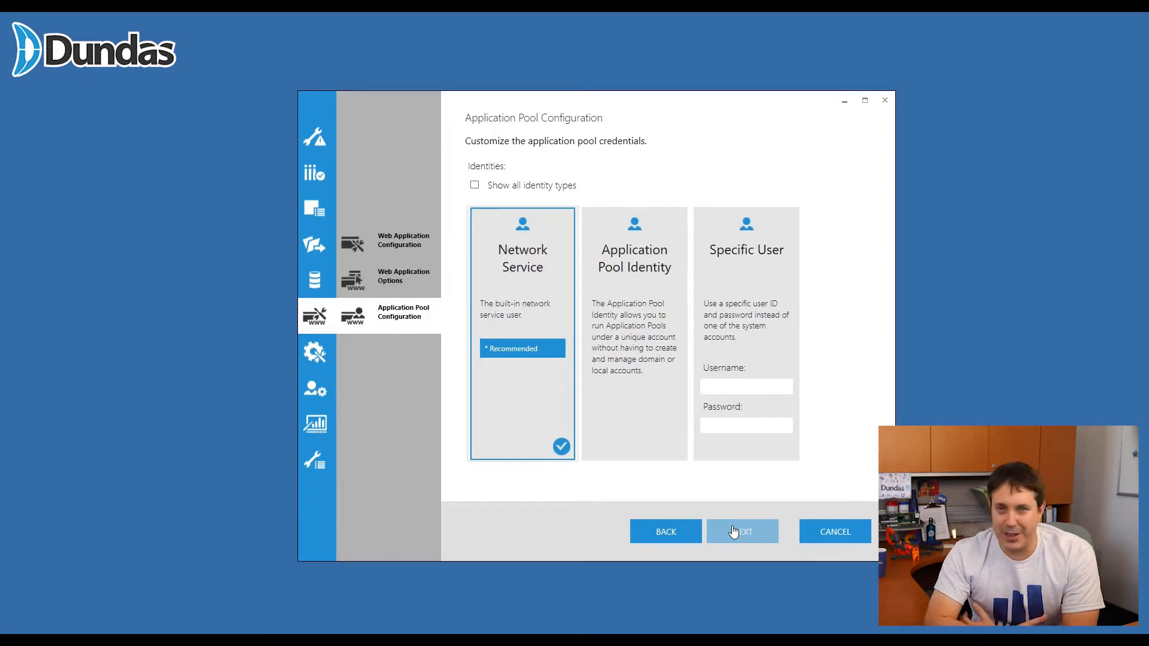
click(742, 531)
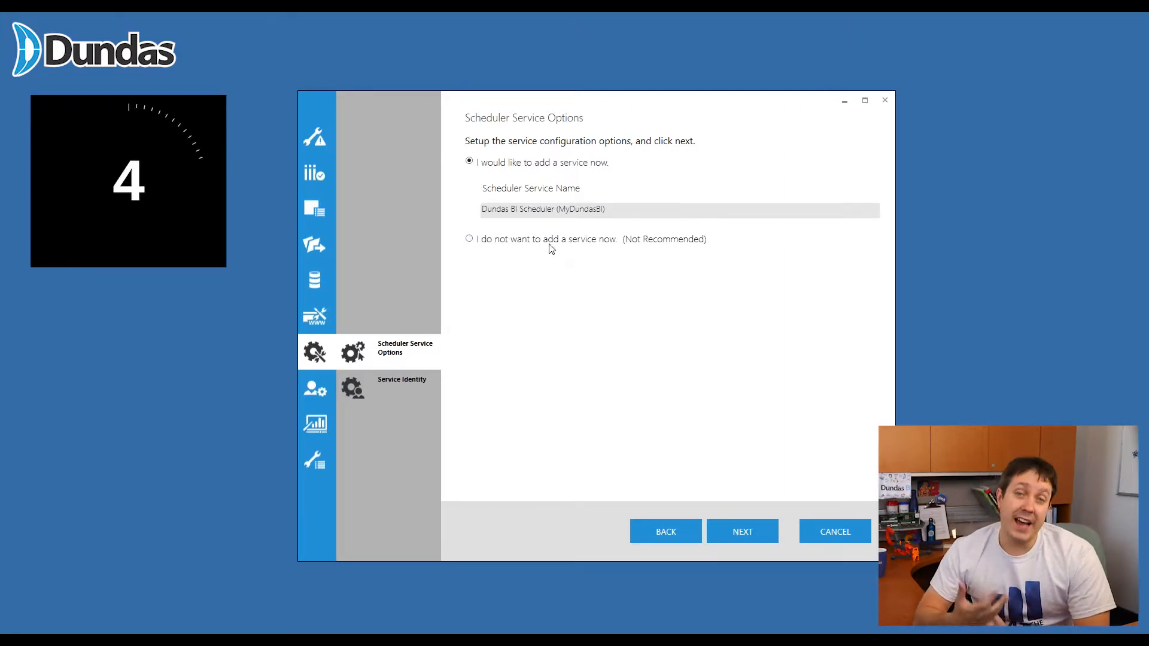
Choose 'I do not want to add a service now' for the scheduler service.
click(470, 239)
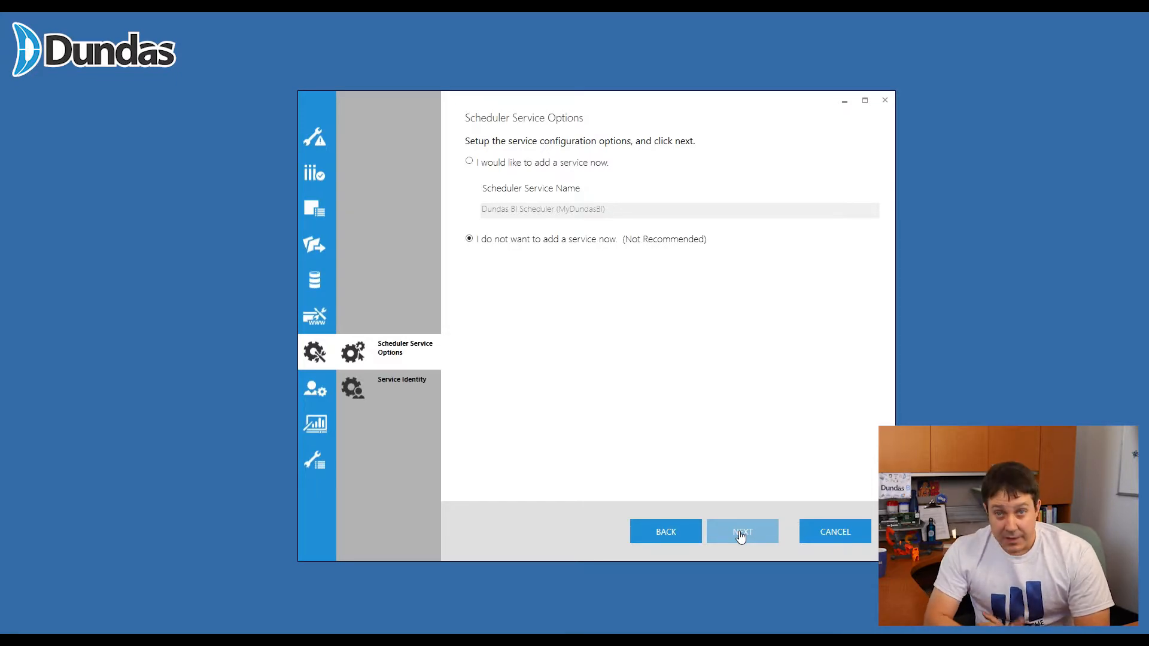
click(741, 531)
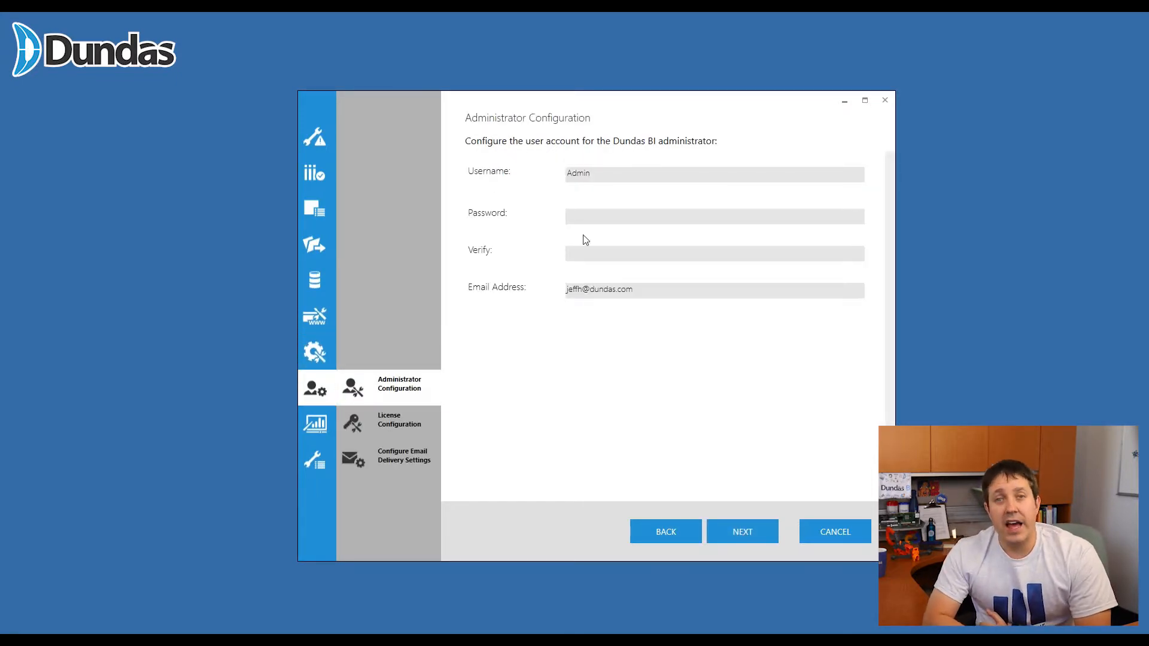
Enter and verify the admin password, update the email, and keep the evaluation license.
text(•••)
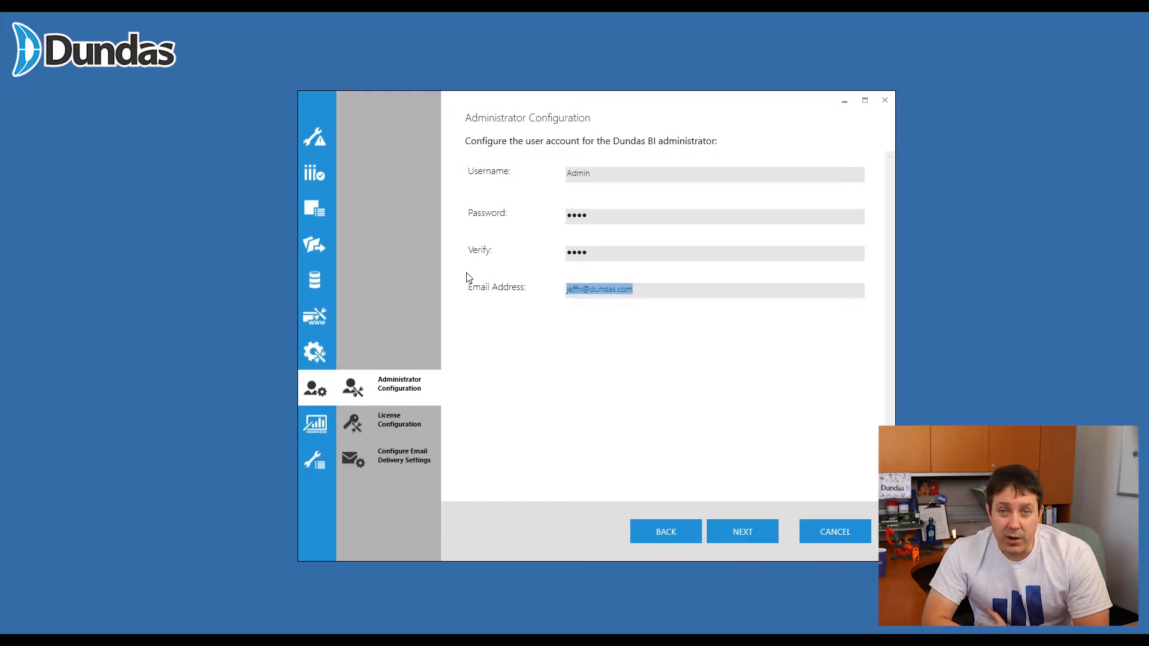
text(ask)
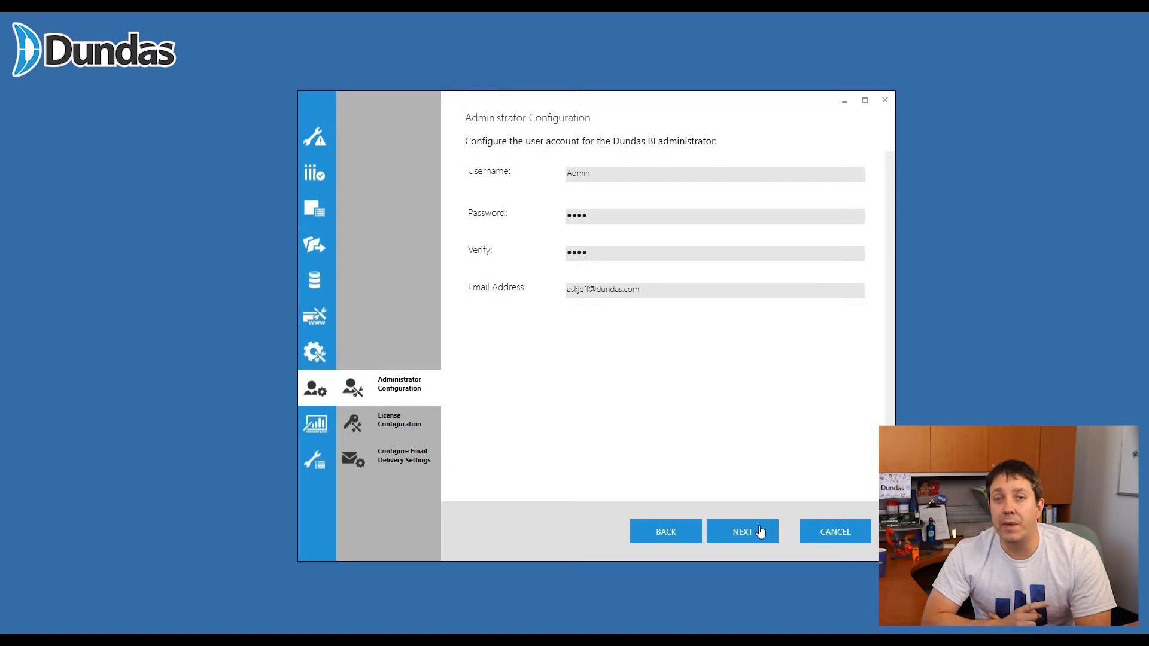
click(742, 532)
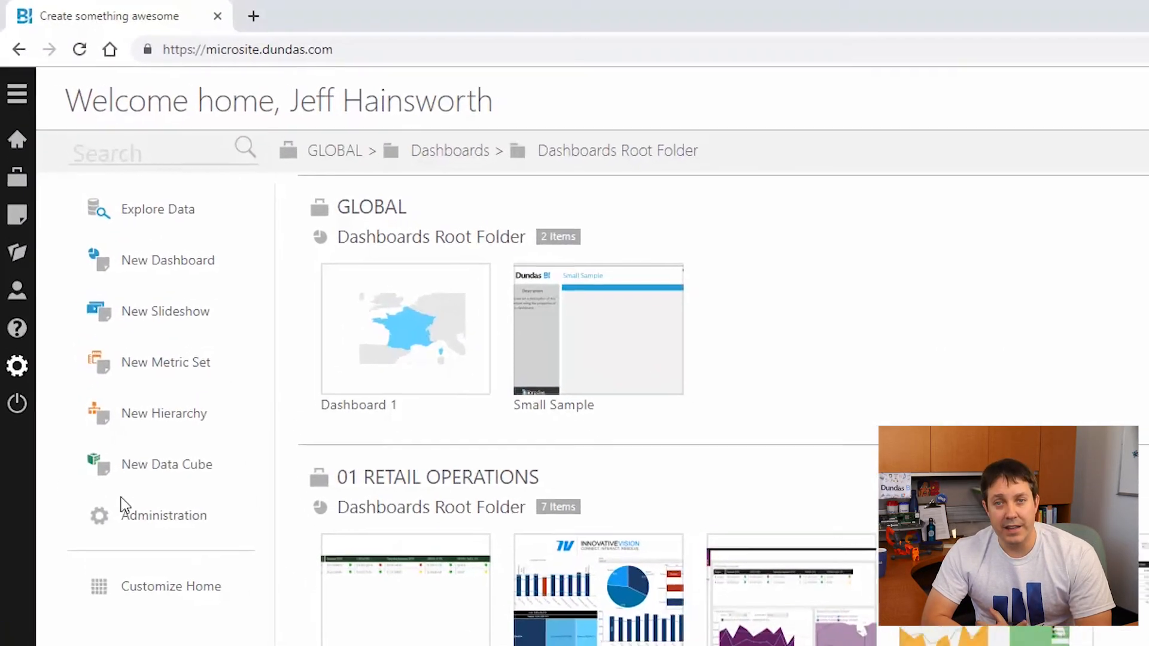
click(163, 516)
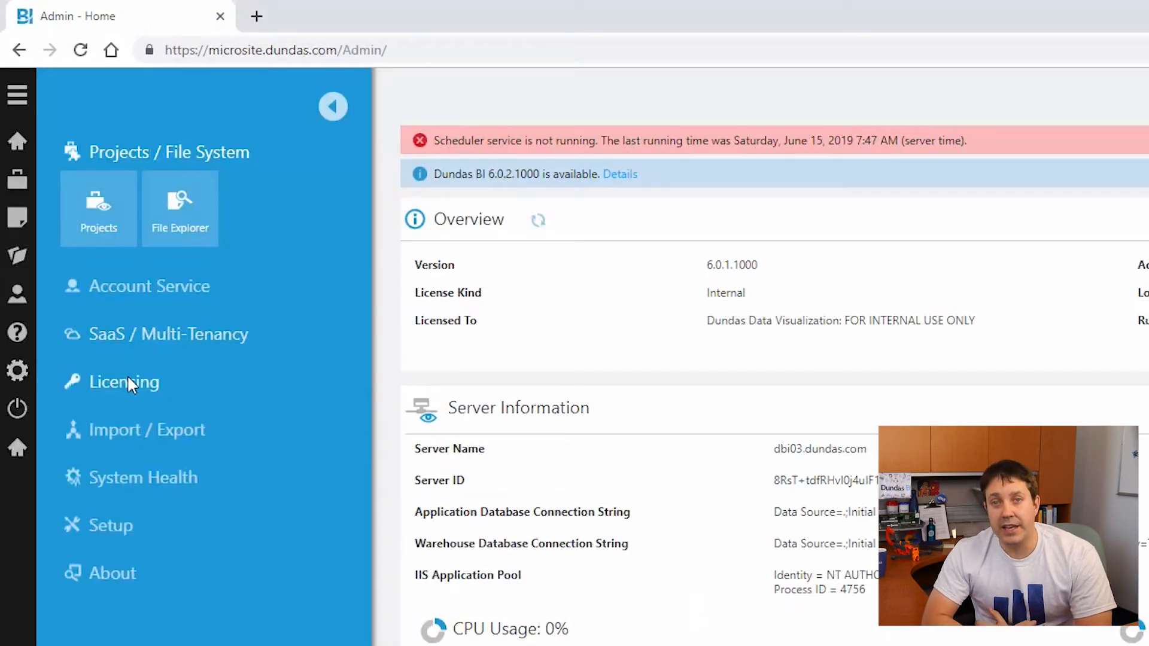
click(125, 382)
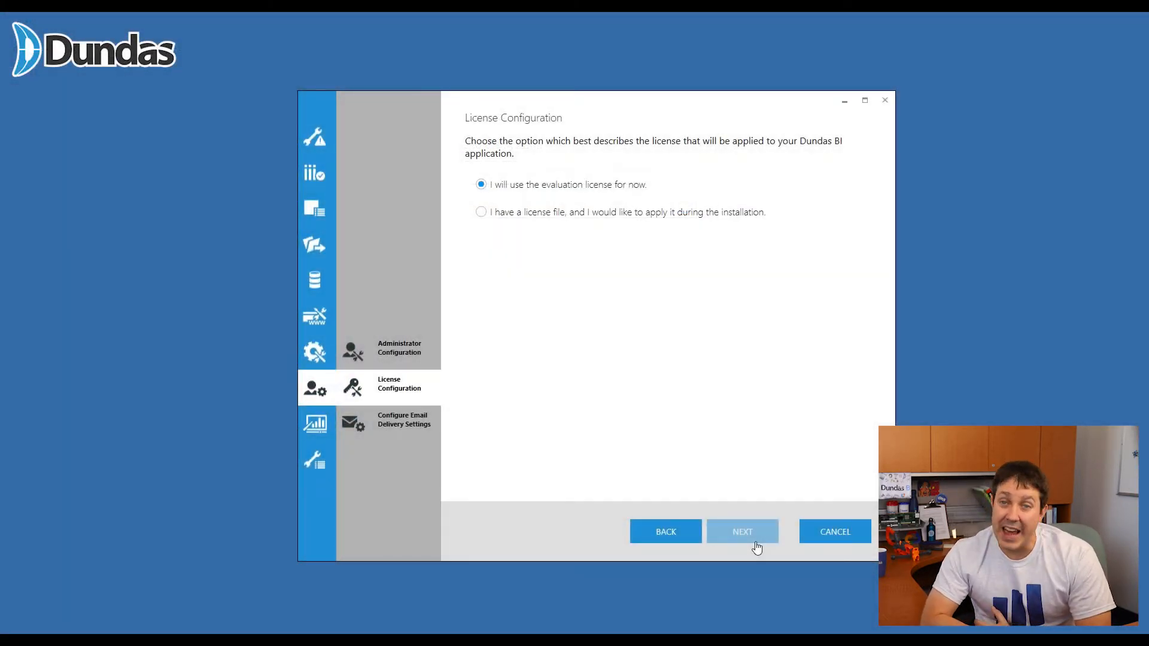
Accept the evaluation license and leave email server settings unchecked for later.
click(742, 532)
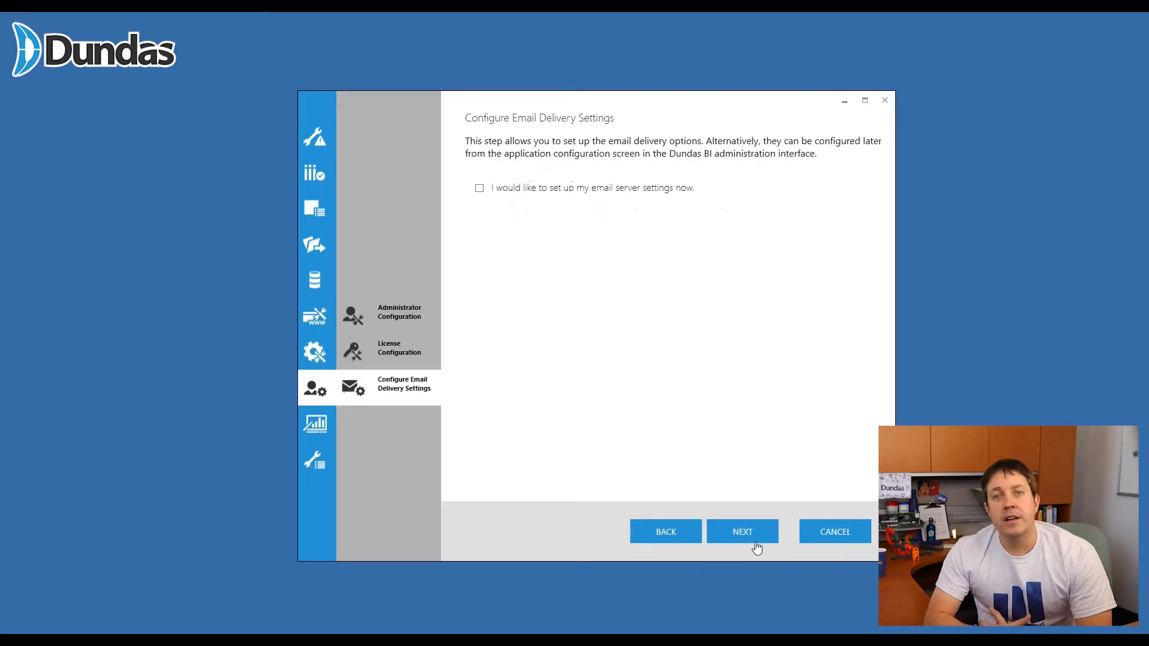
mouse_move(586, 198)
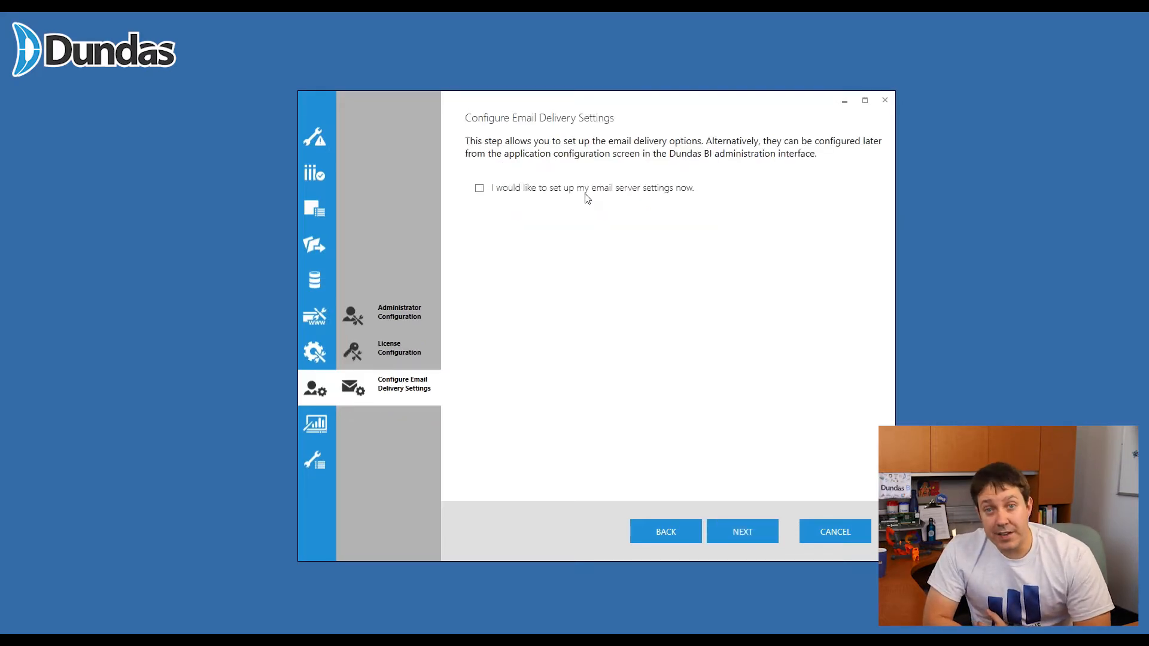
mouse_move(729, 441)
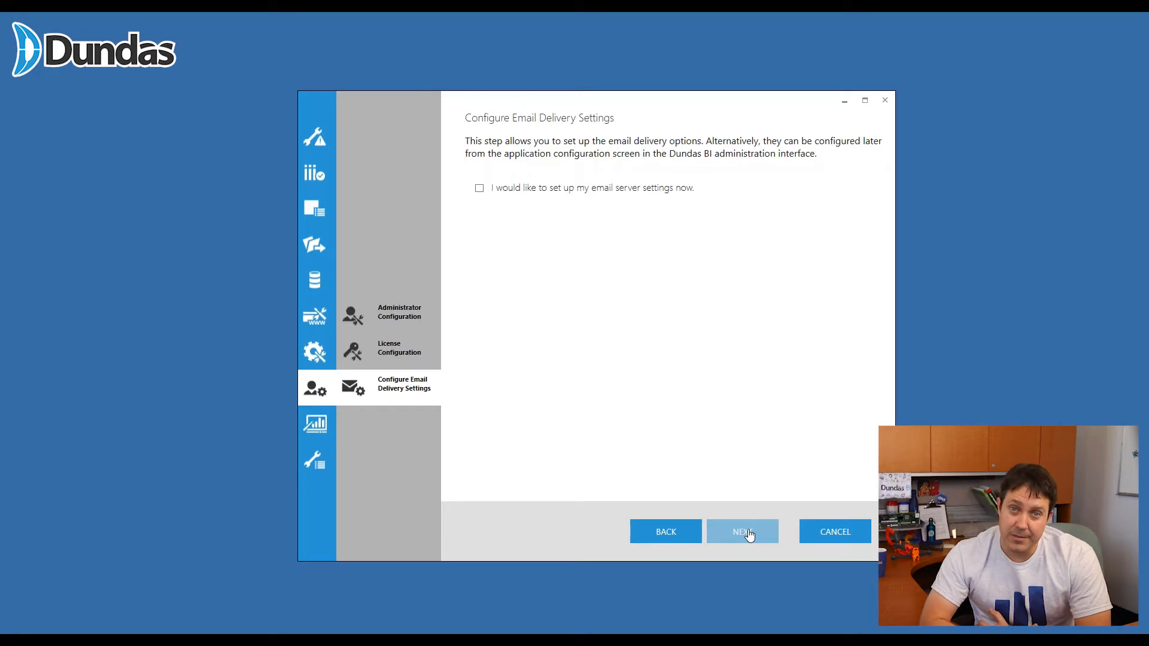
click(742, 531)
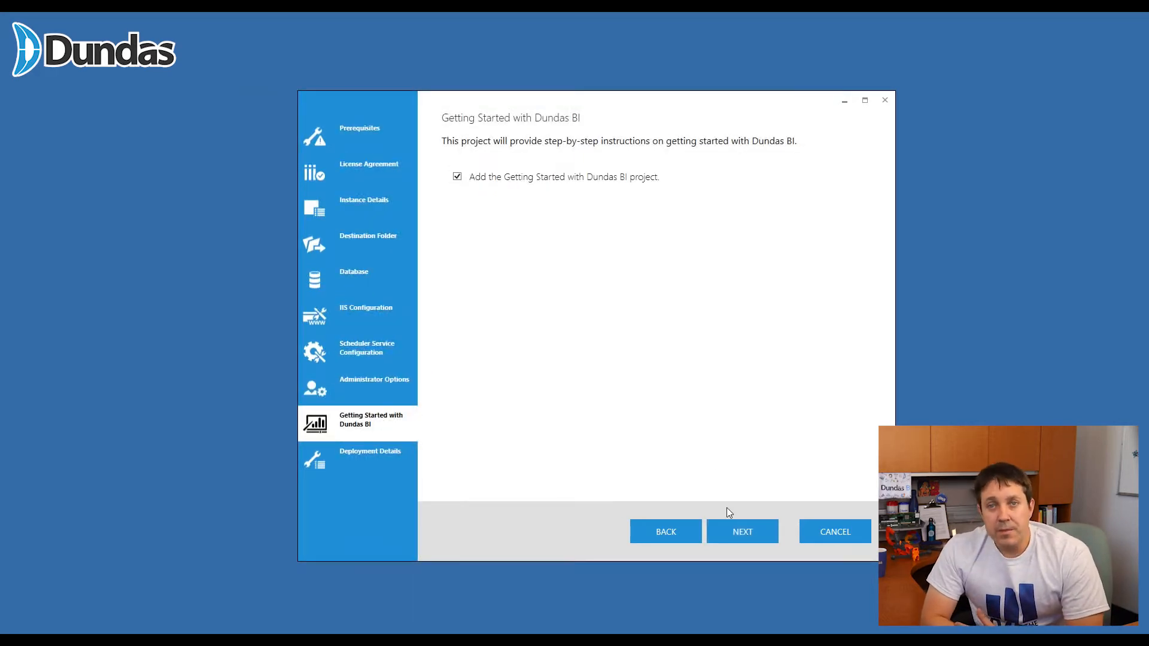
mouse_move(757, 520)
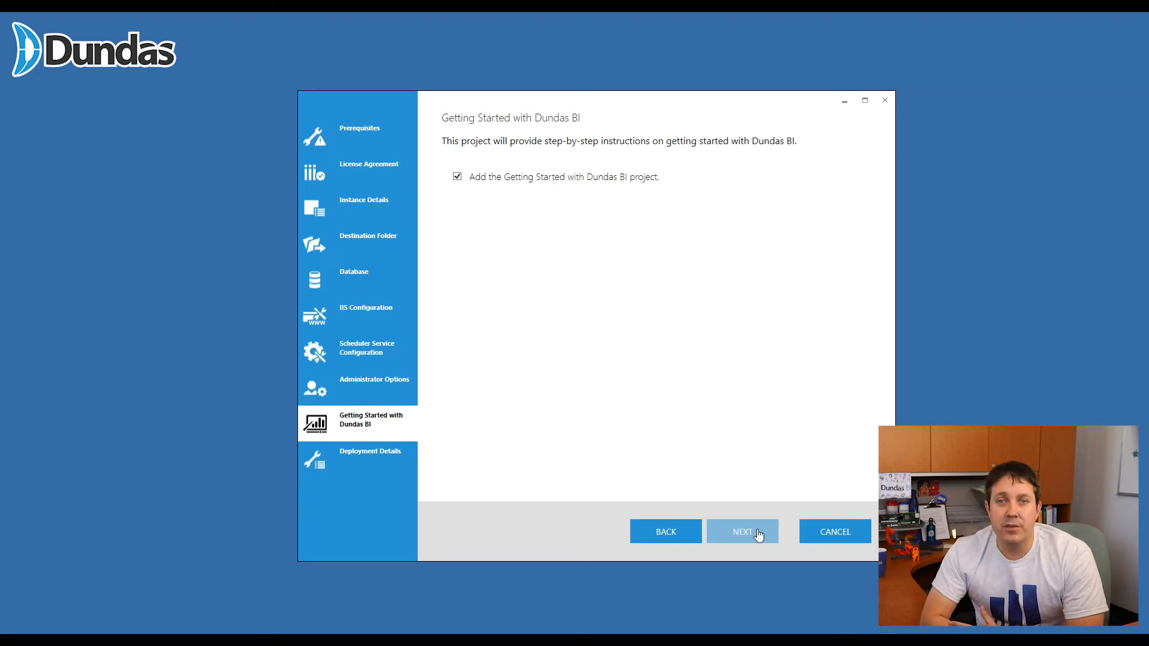
Keep 'Add the Getting Started with Dundas BI project' checked and continue.
click(741, 532)
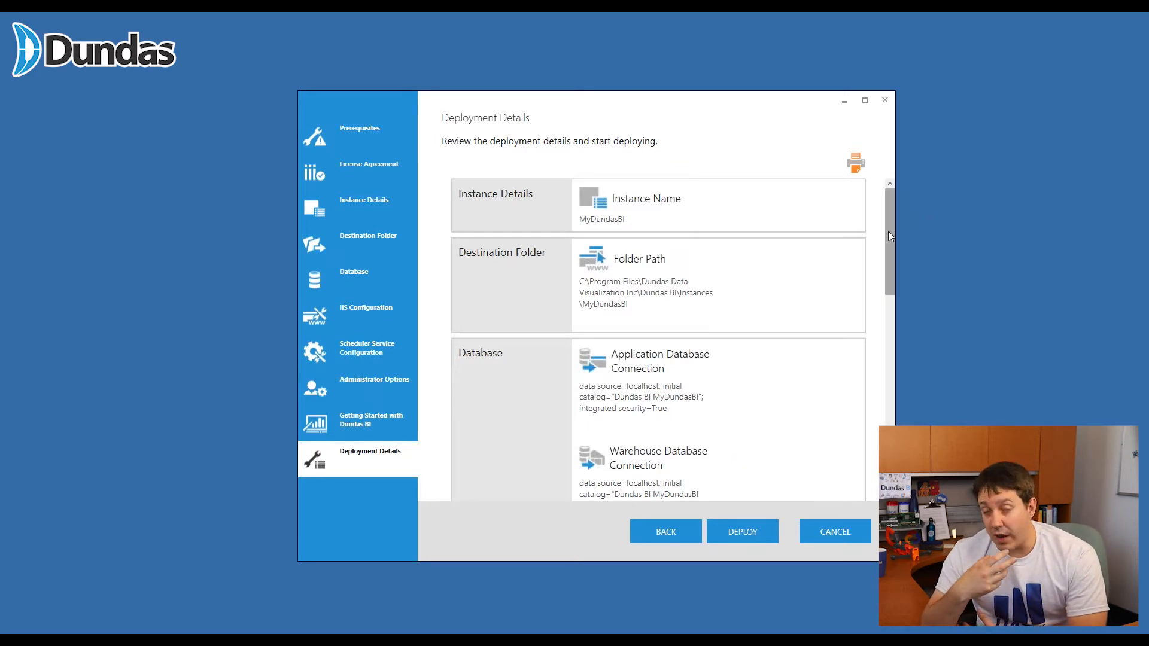
Review the Deployment Details summary and deploy the new instance.
scroll(down, 3)
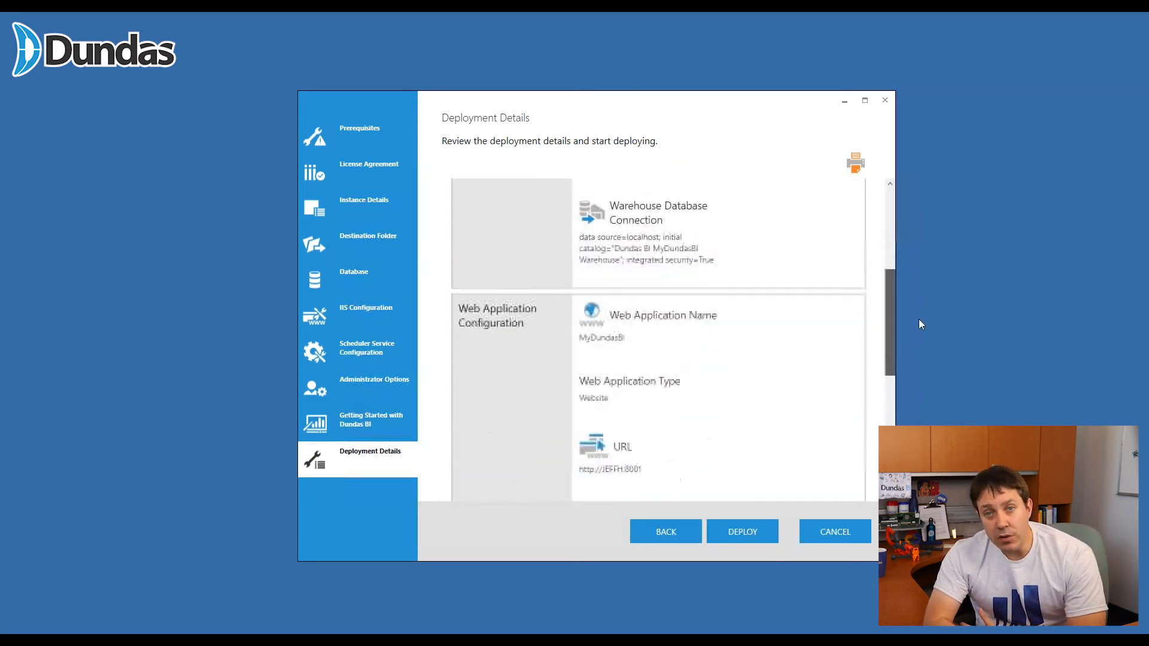
scroll(down, 3)
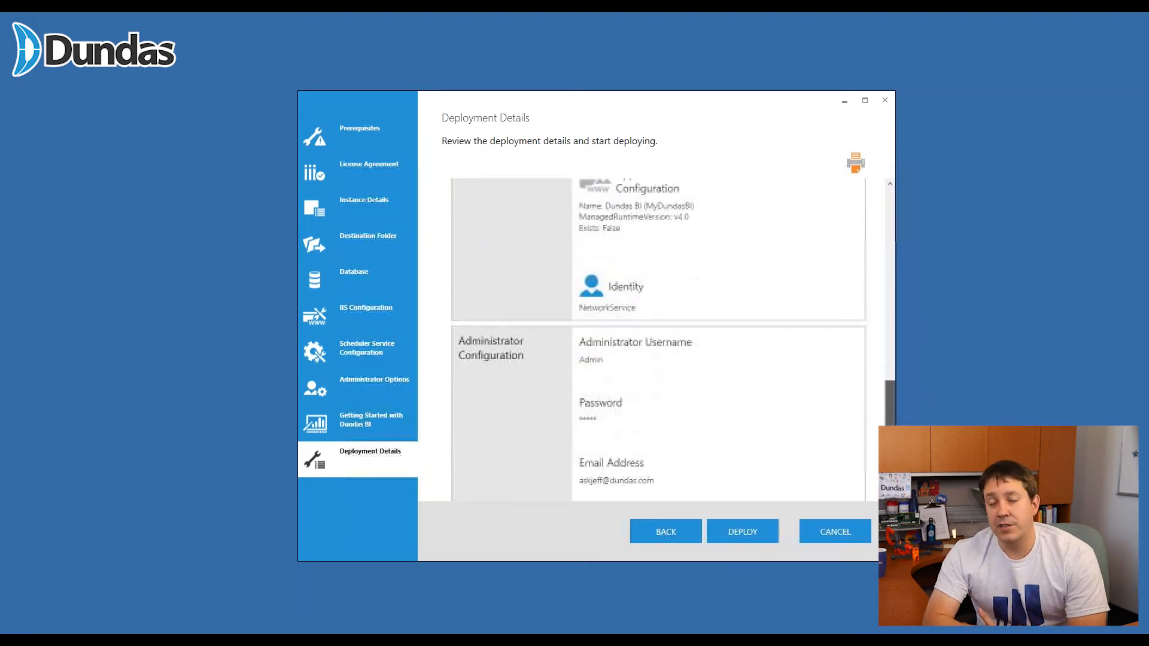
scroll(up, 3)
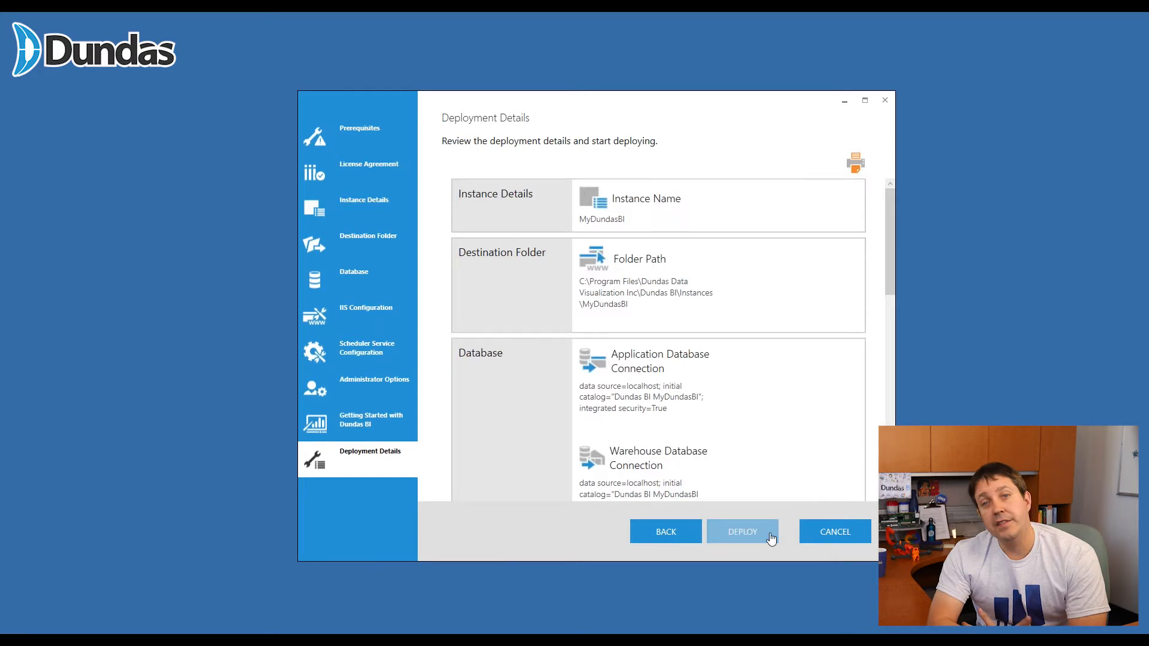
click(742, 532)
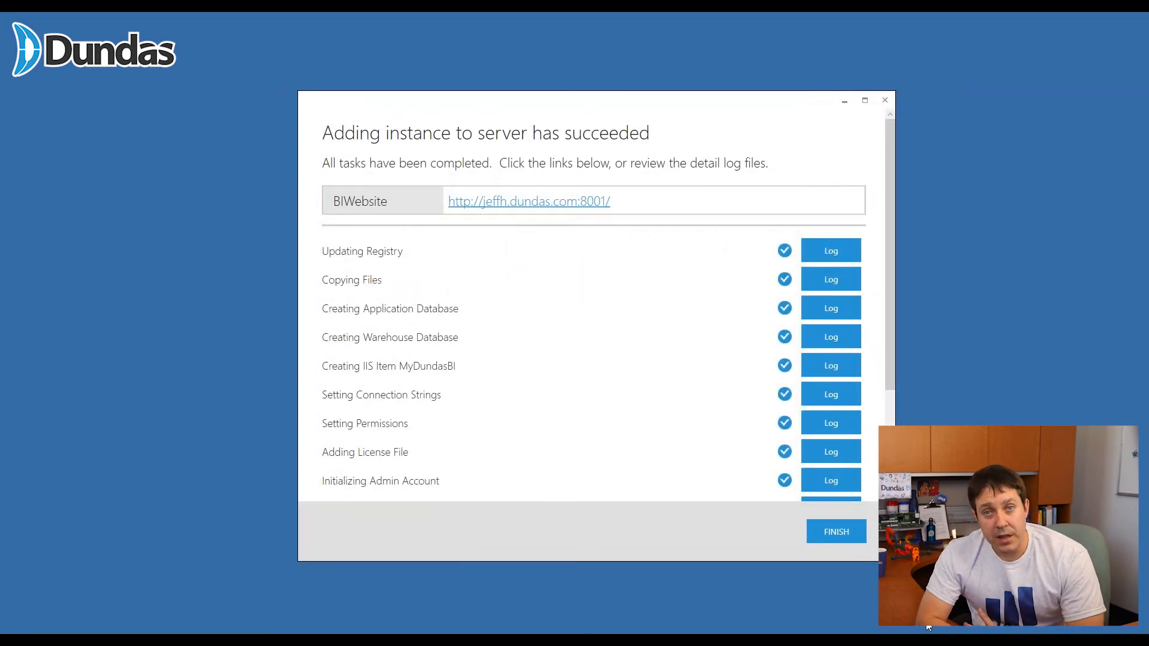
mouse_move(909, 199)
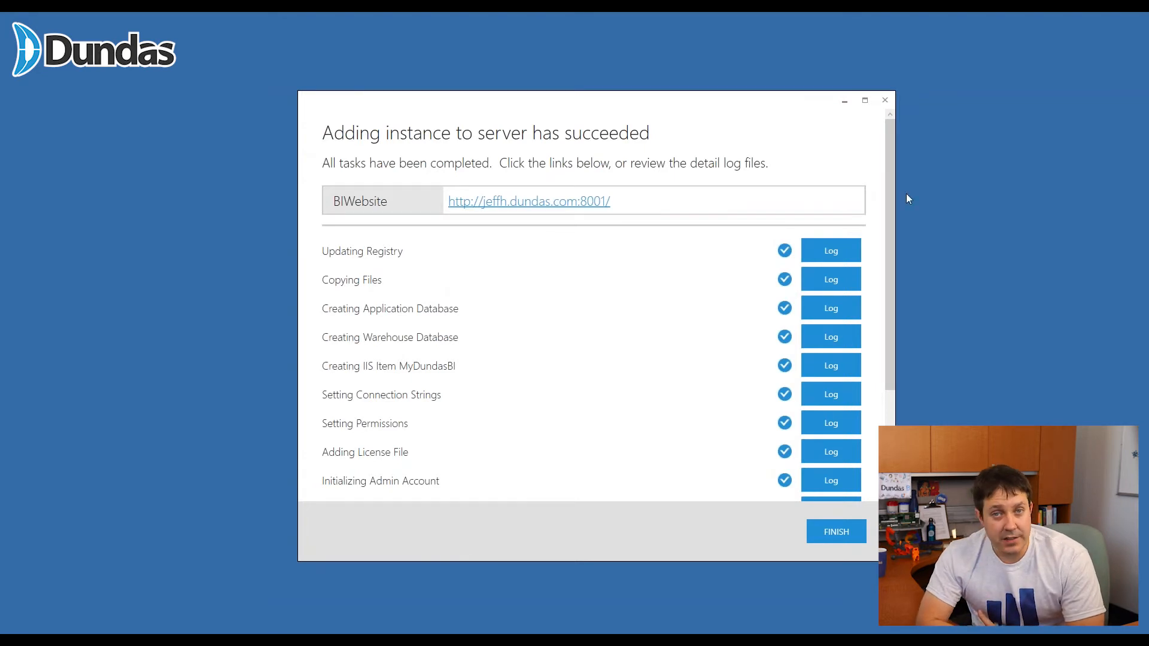
Check the completed task list and open the BIWebsite URL in the browser.
scroll(down, 3)
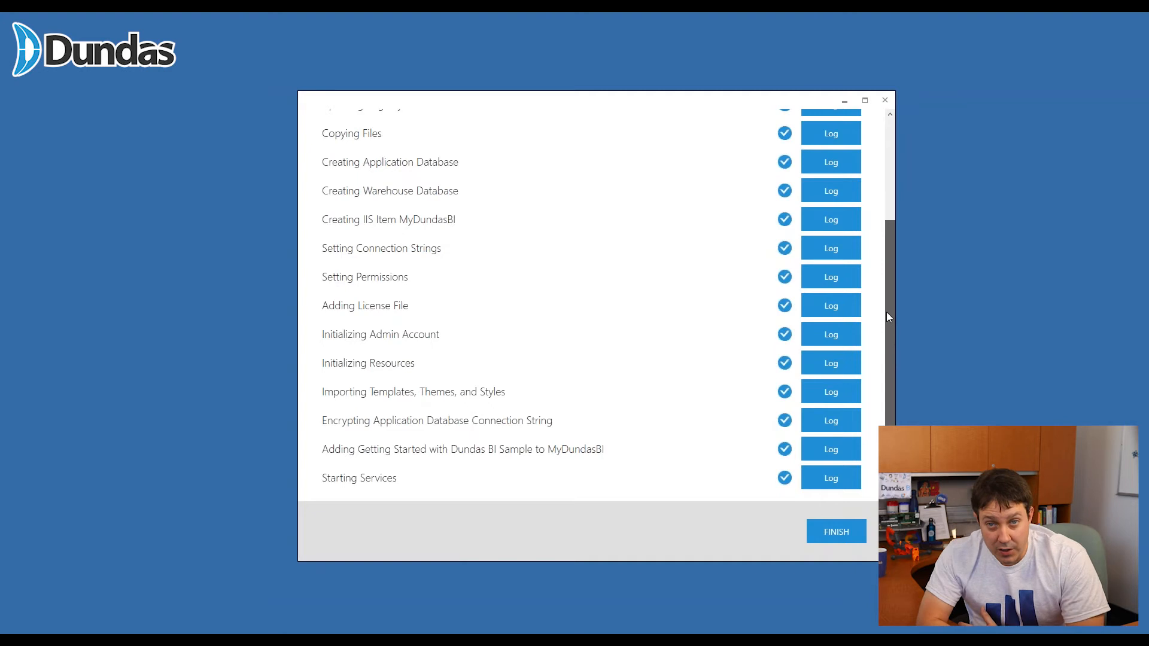
scroll(up, 3)
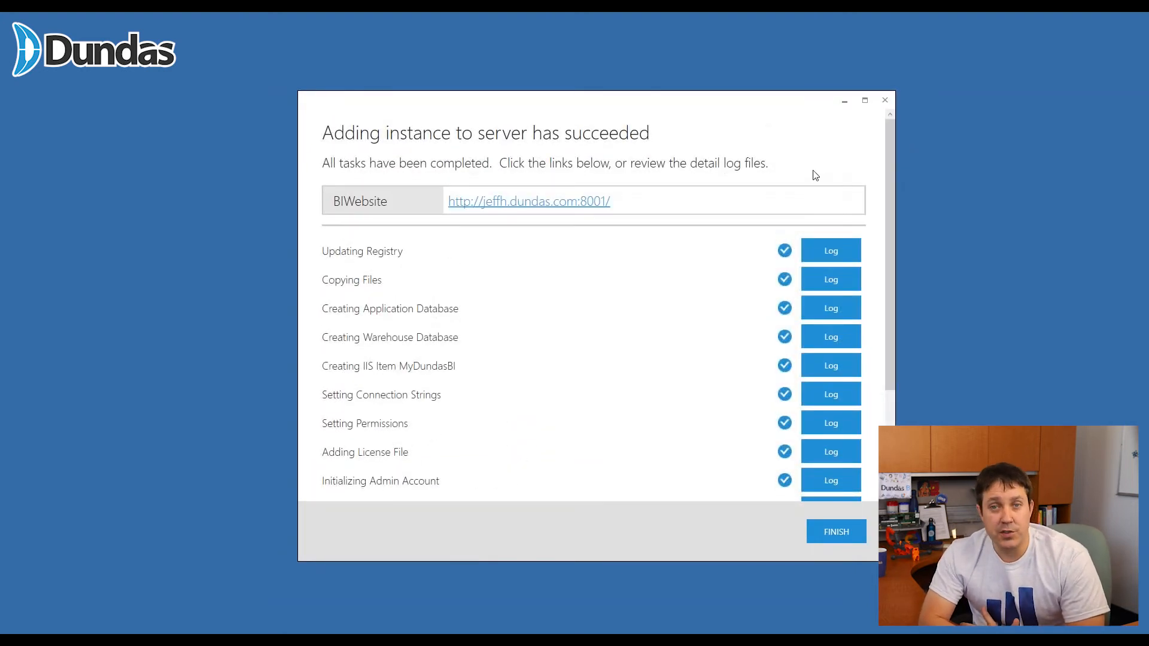
mouse_move(609, 206)
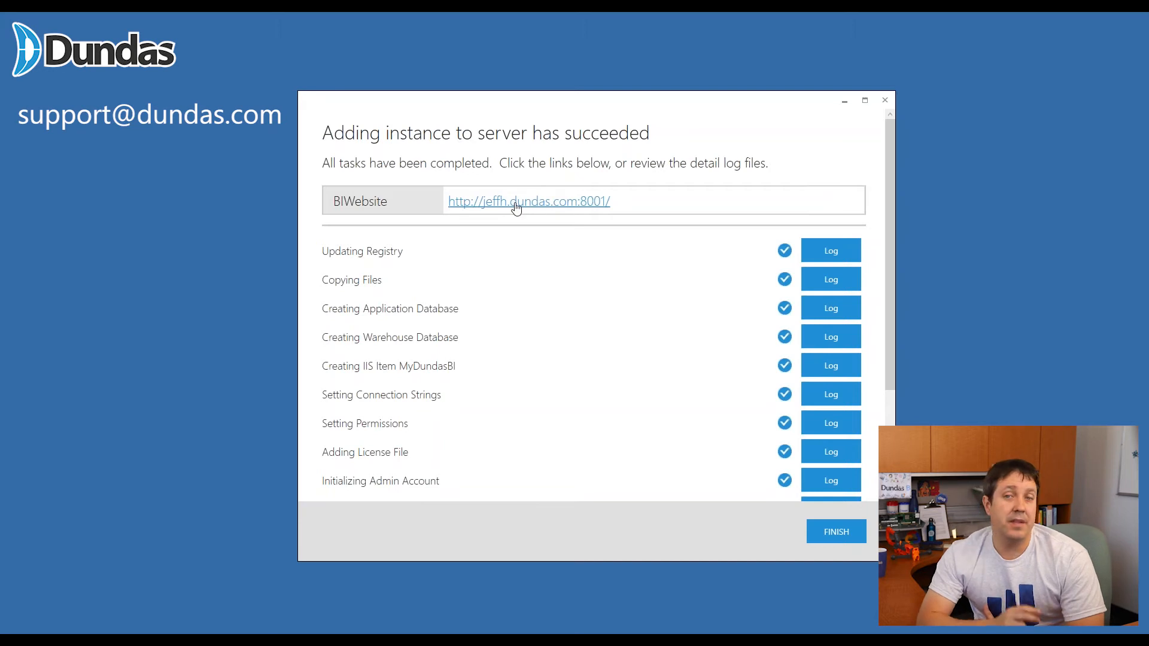
mouse_move(176, 170)
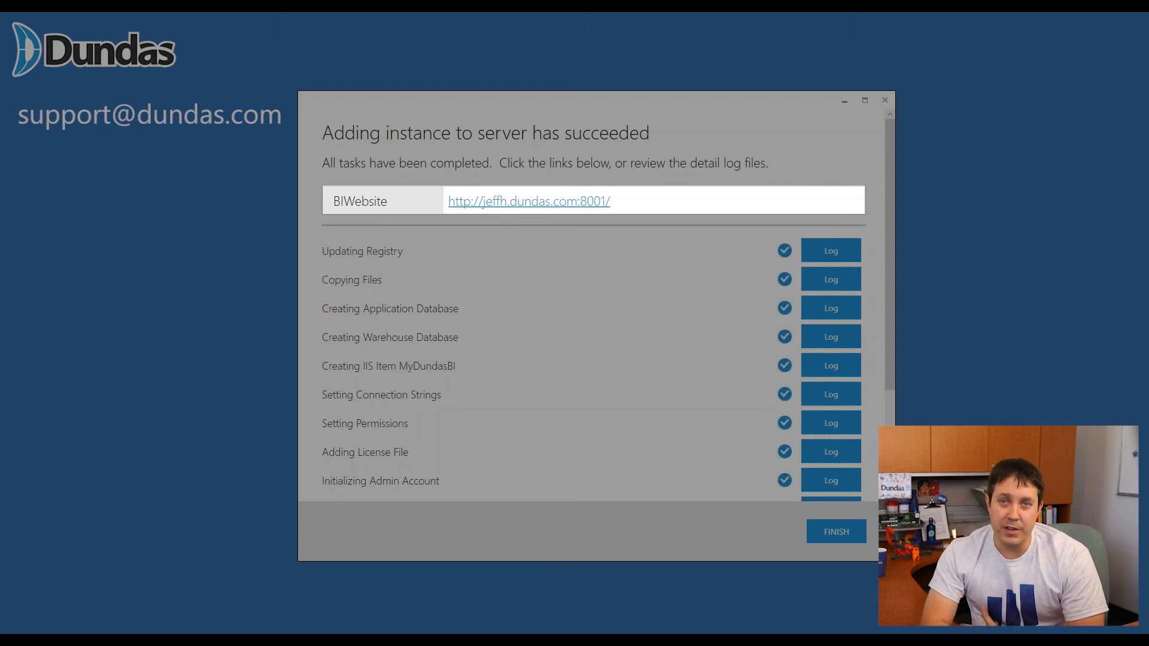
click(528, 201)
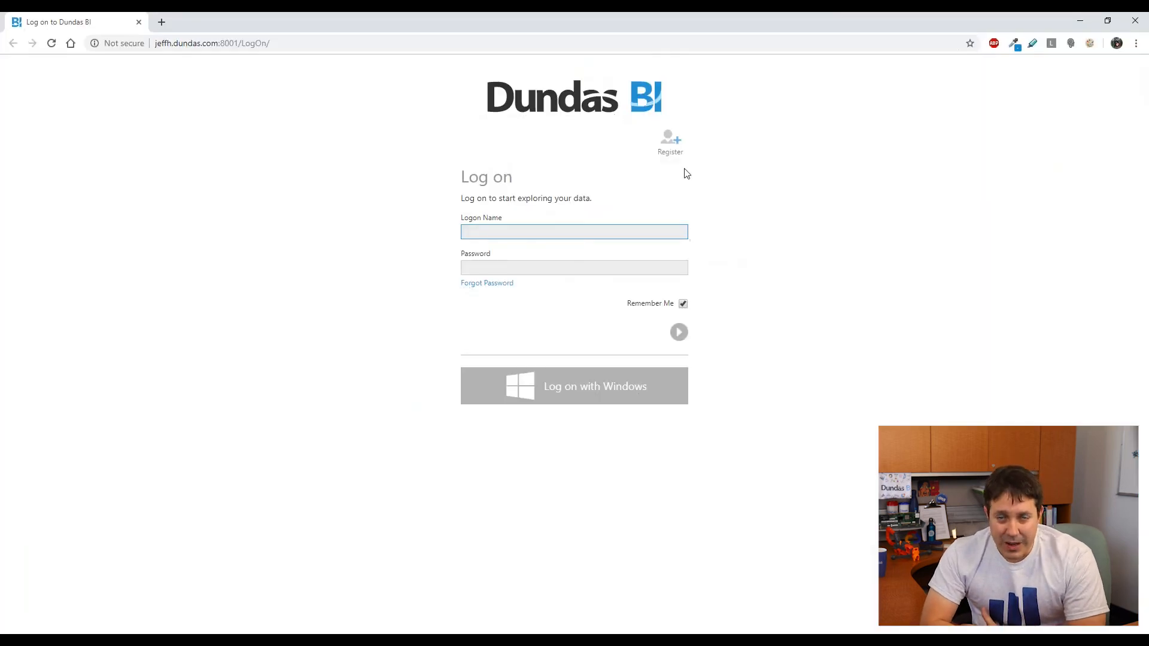
mouse_move(775, 256)
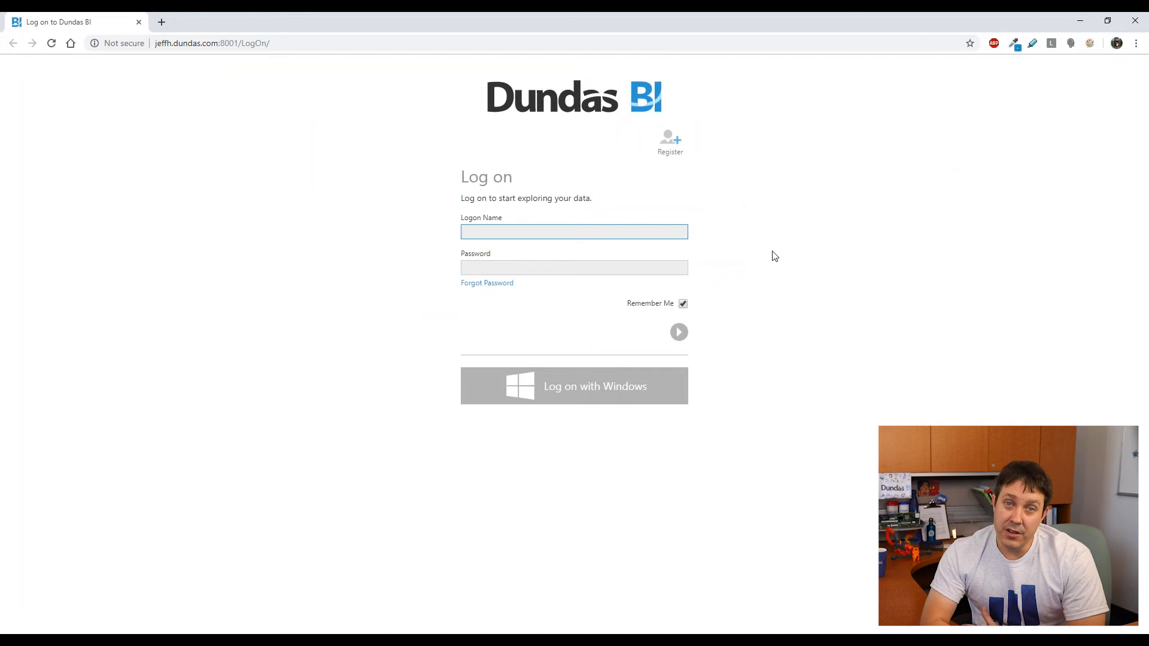
Navigate the browser to dundas.com.
click(575, 231)
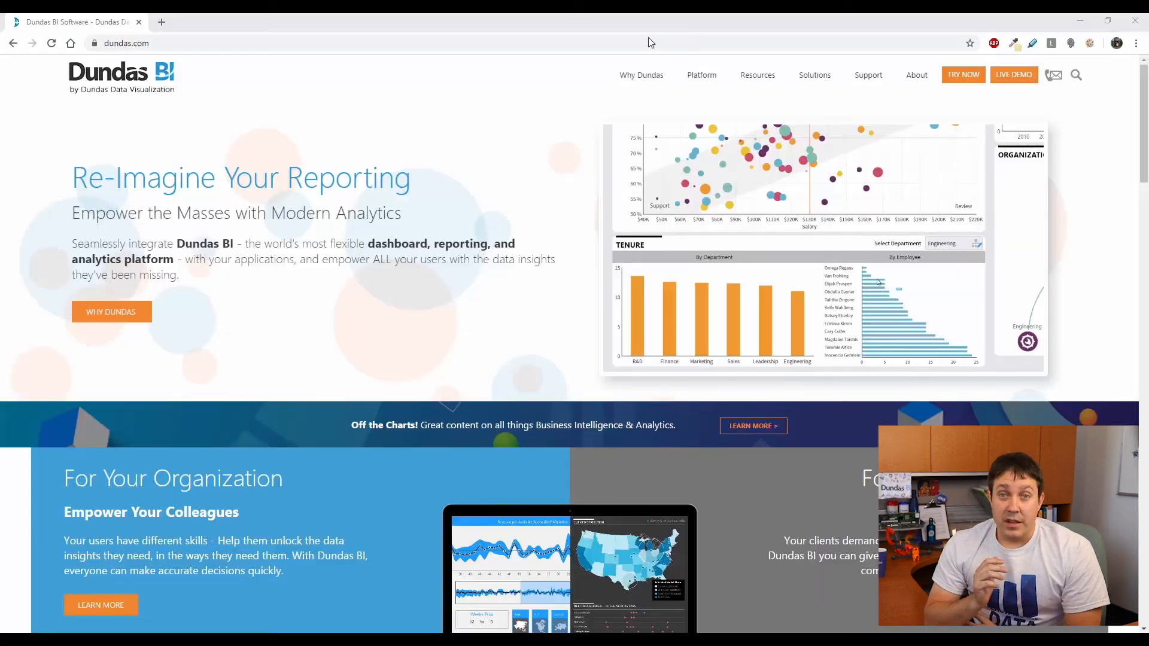
Search Off The Charts for '5 tip' and open the '5 Tips for Getting Started with Dundas BI' article.
click(757, 75)
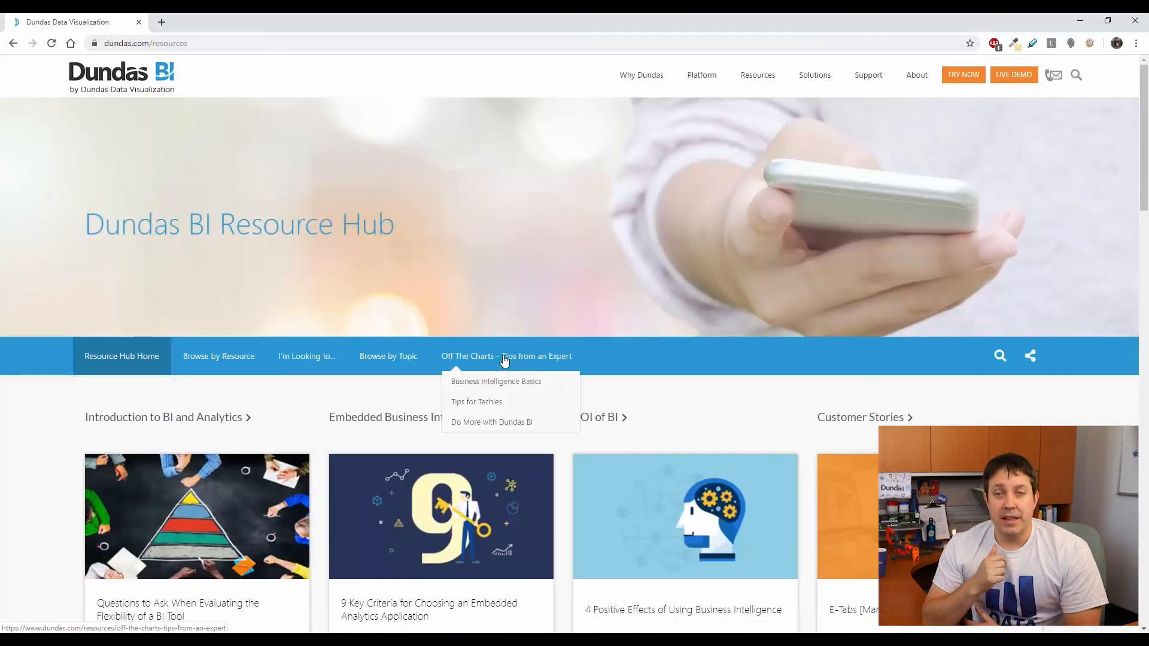
click(505, 356)
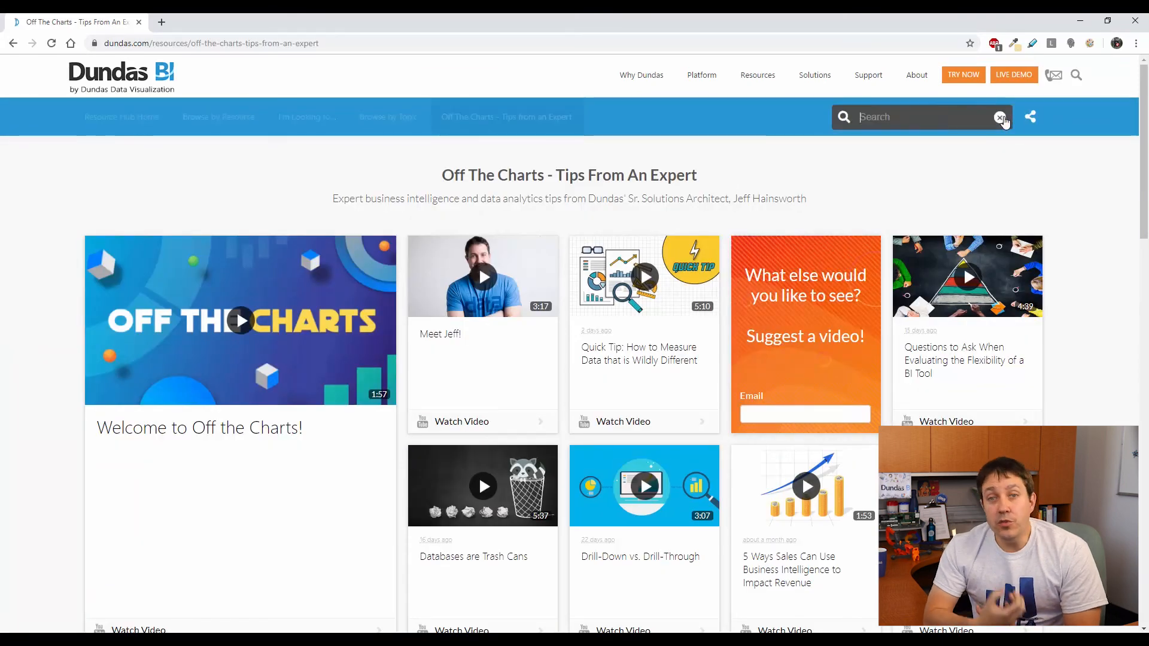
text(5 tip)
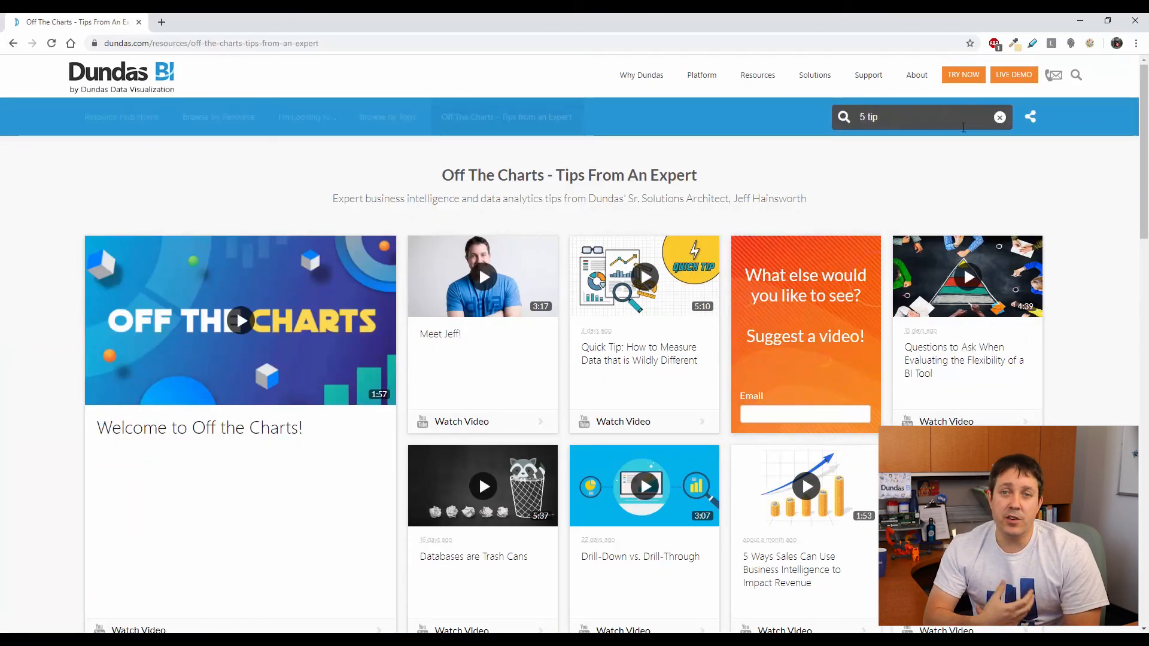
key(Return)
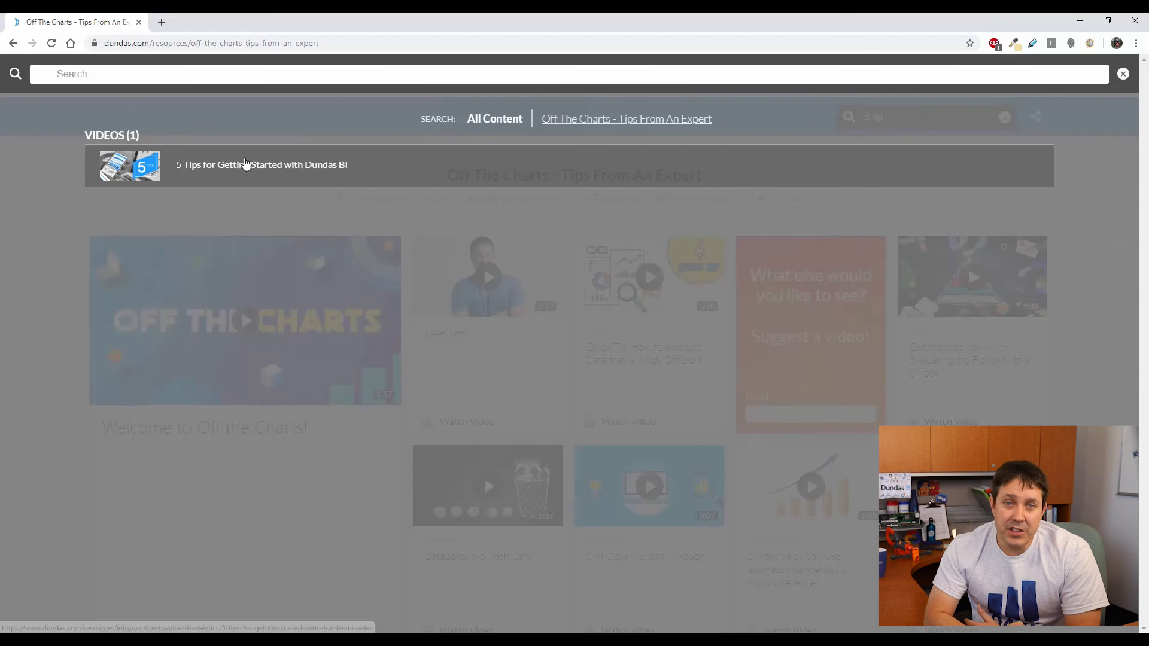
click(261, 164)
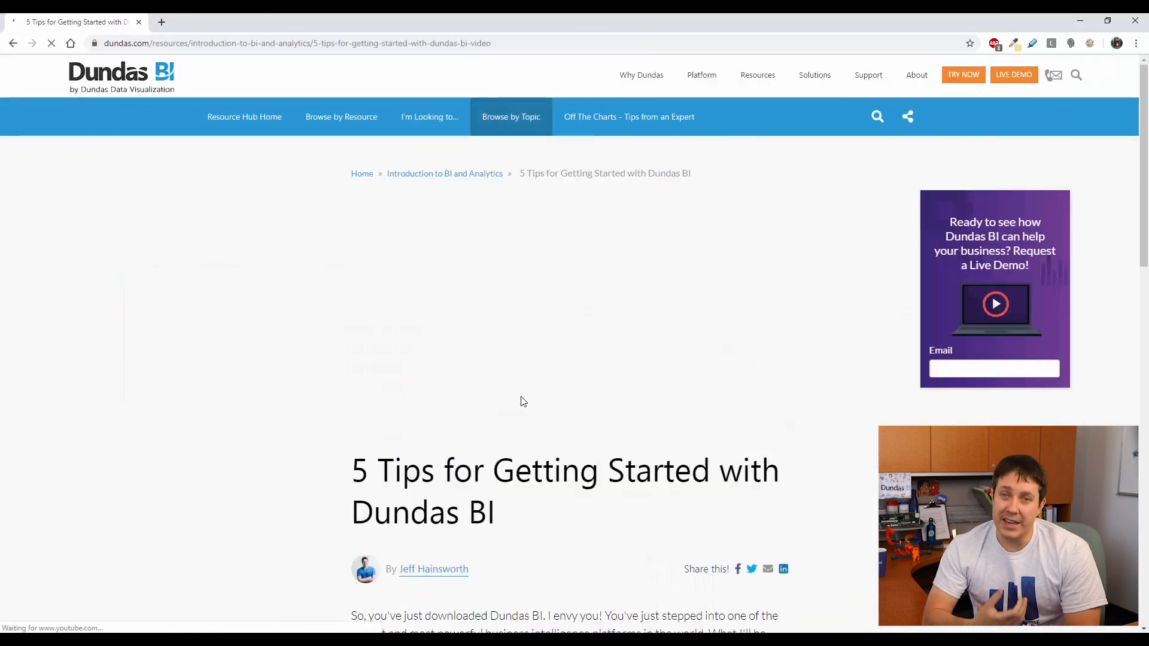